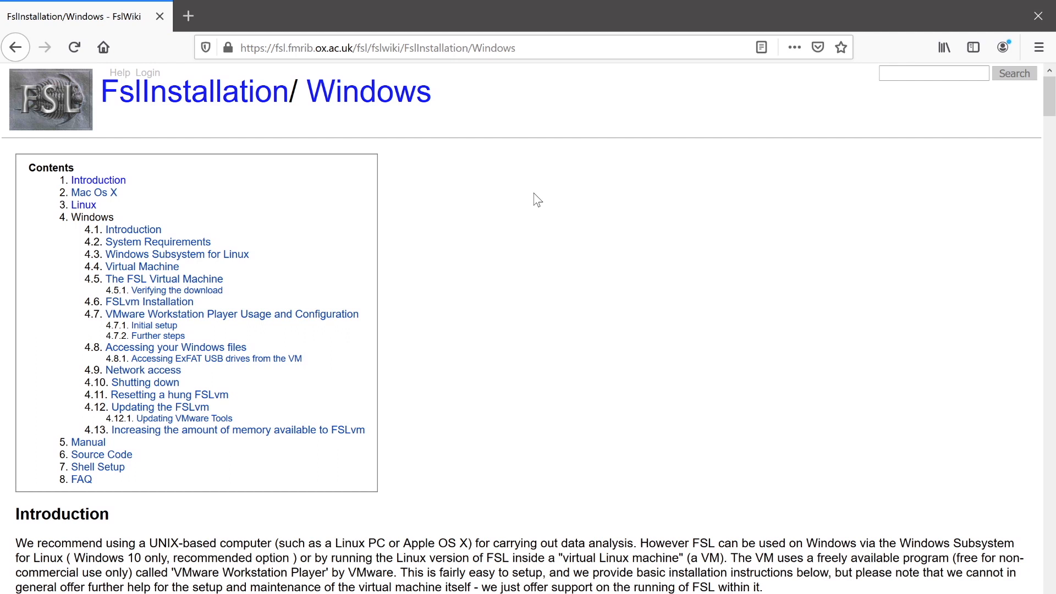
mouse_move(500, 205)
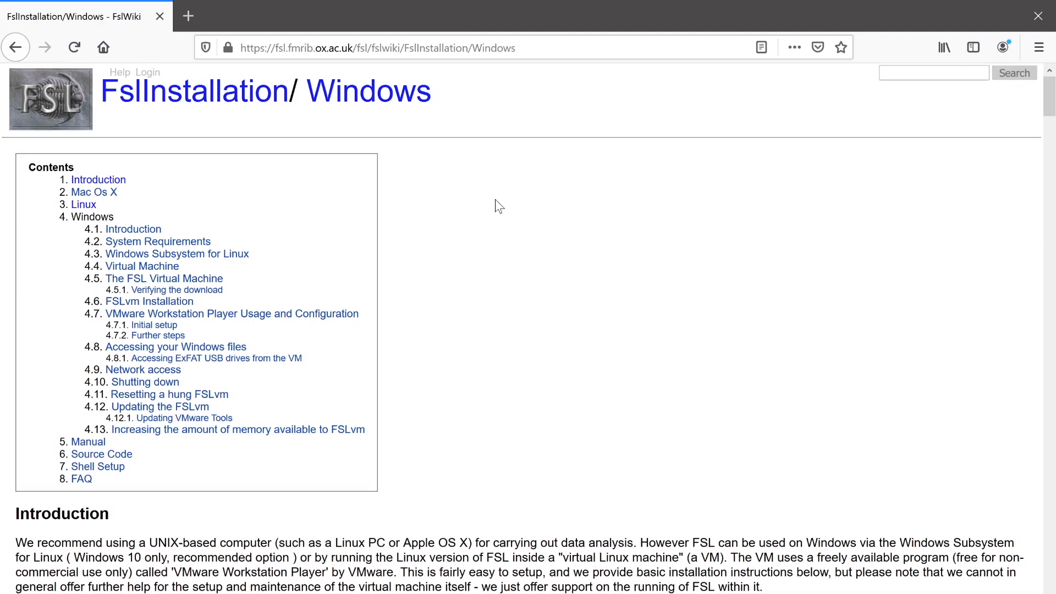
Scroll the FSL Windows installation page down to the Windows Subsystem for Linux section
scroll("down", 3)
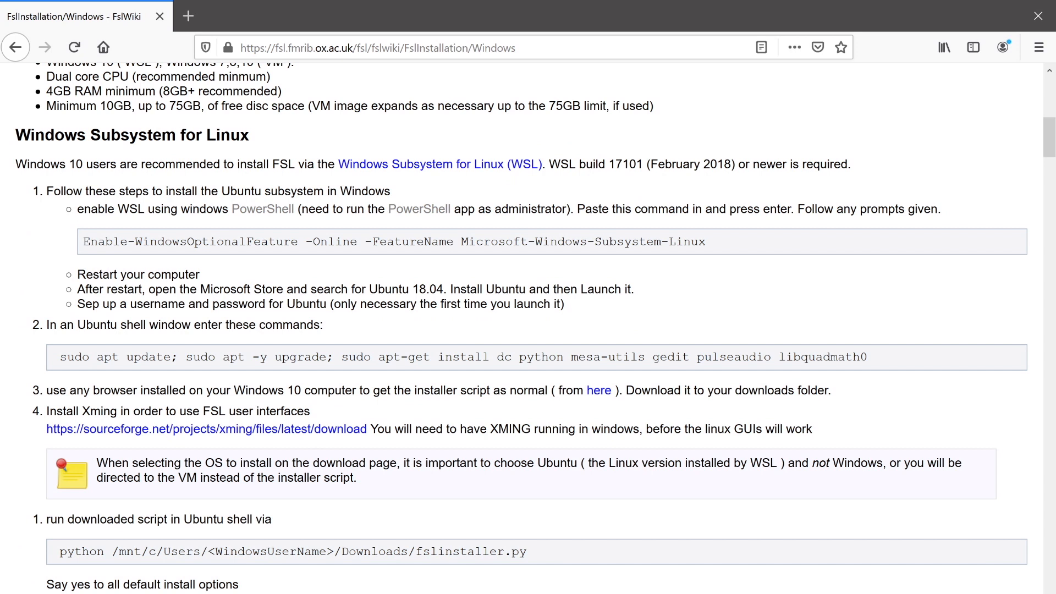
mouse_move(86, 248)
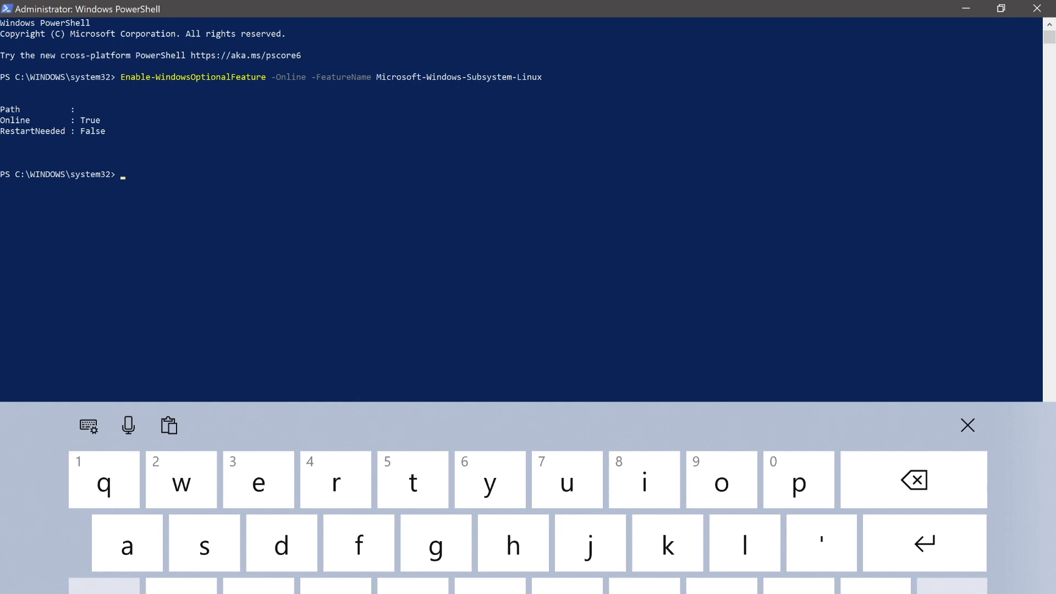
Bring up the overview of open windows after enabling the WSL feature in PowerShell
left_click(967, 425)
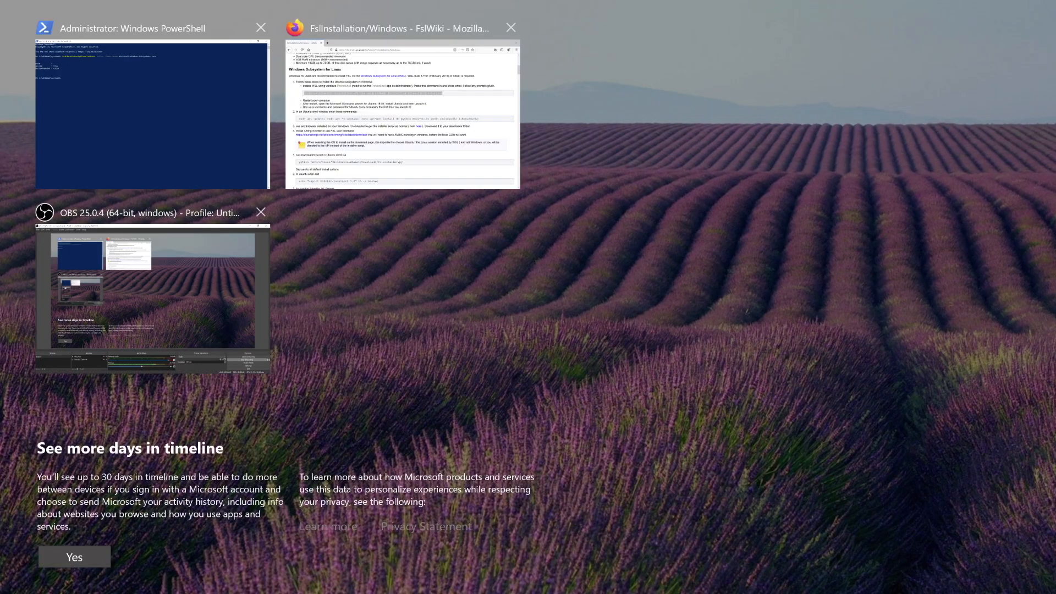
Return to the FSL Wiki page and scroll through the WSL installation steps
left_click(402, 111)
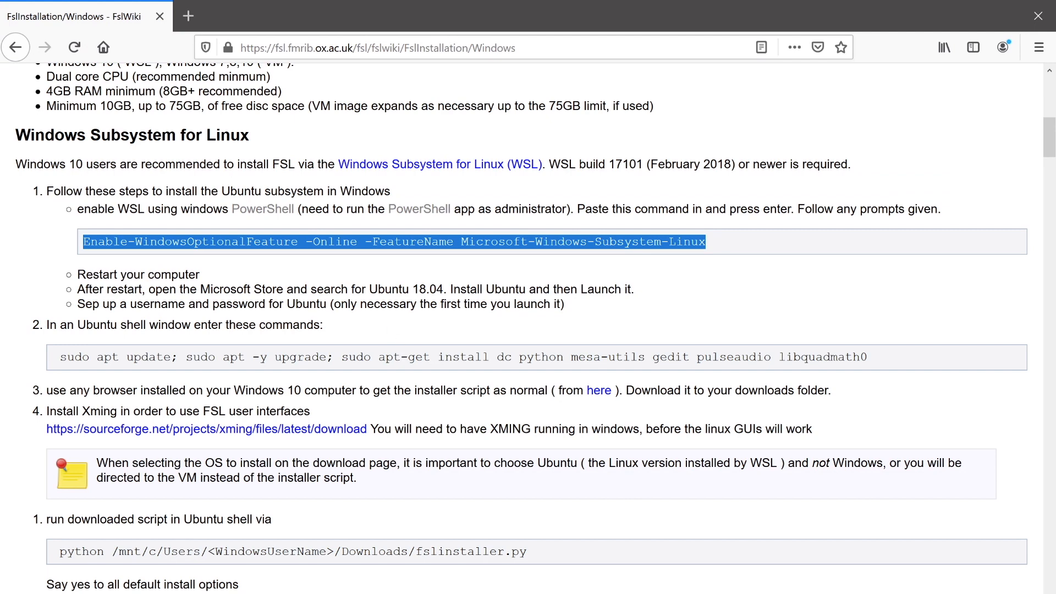
scroll("down", 3)
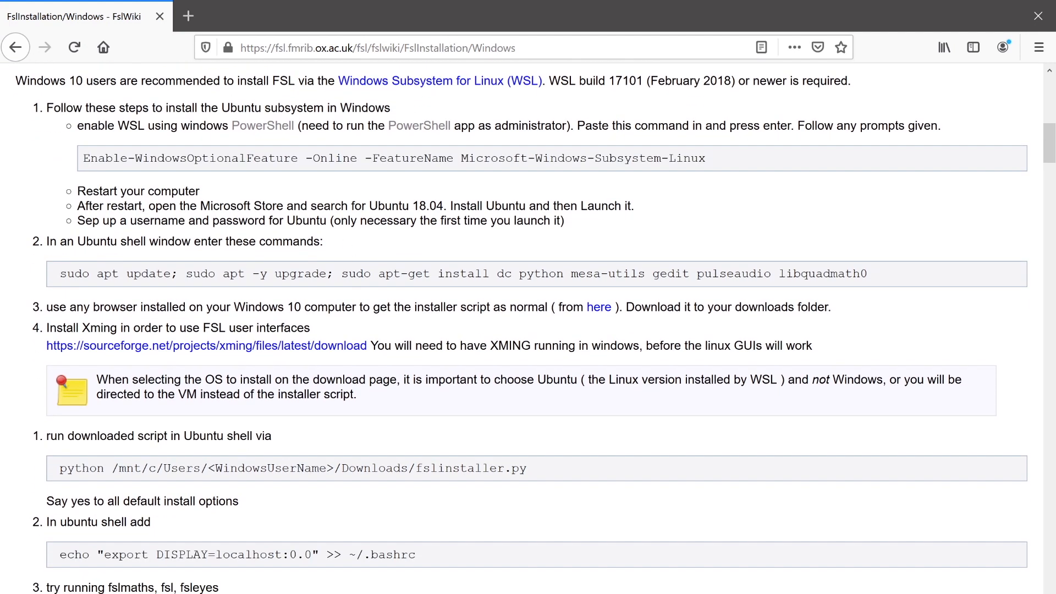
left_click_drag(200, 207, 331, 206)
type("sto")
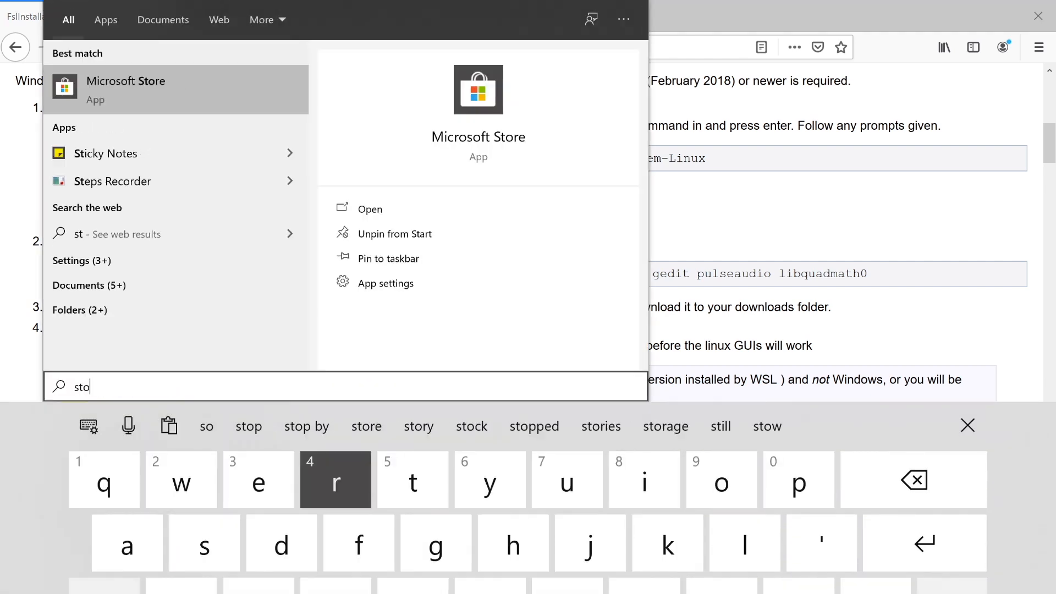
Search Microsoft Store for 'ubuntu', install Ubuntu 18.04 LTS and launch it
left_click(369, 209)
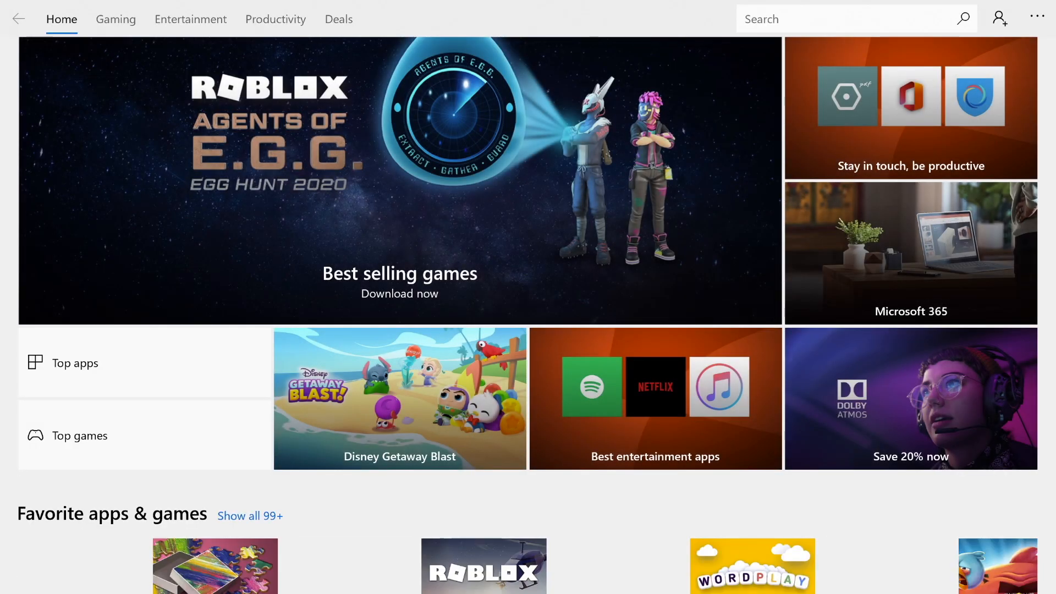
left_click(842, 18)
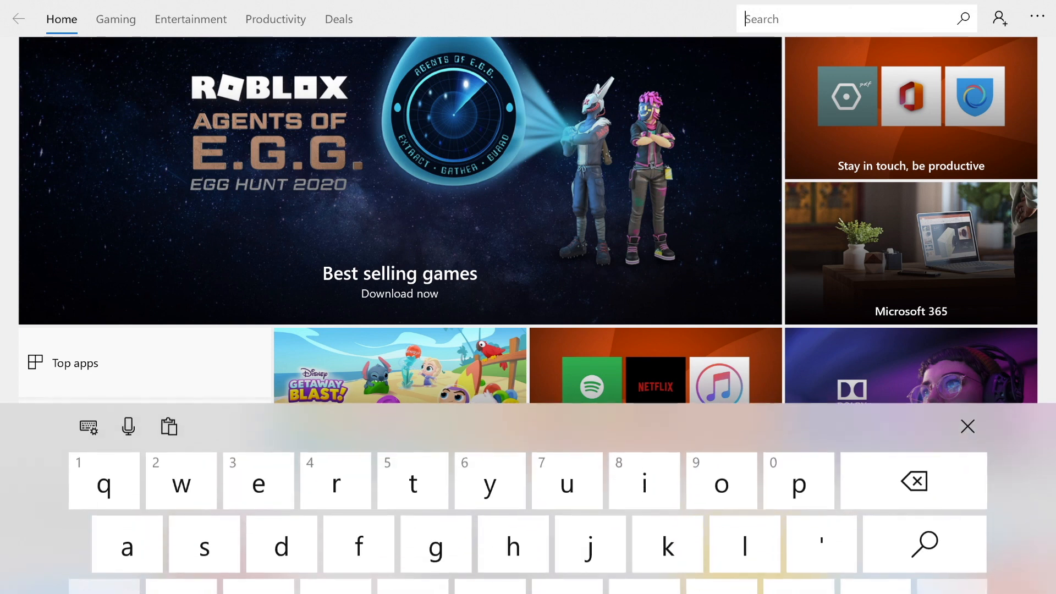
type("ubuntu")
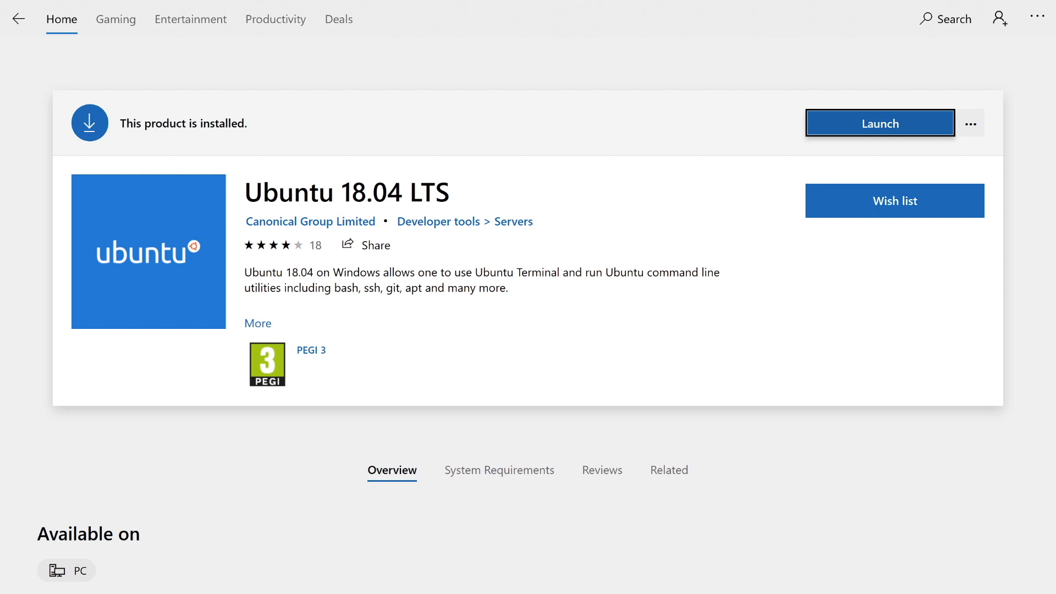
mouse_move(878, 128)
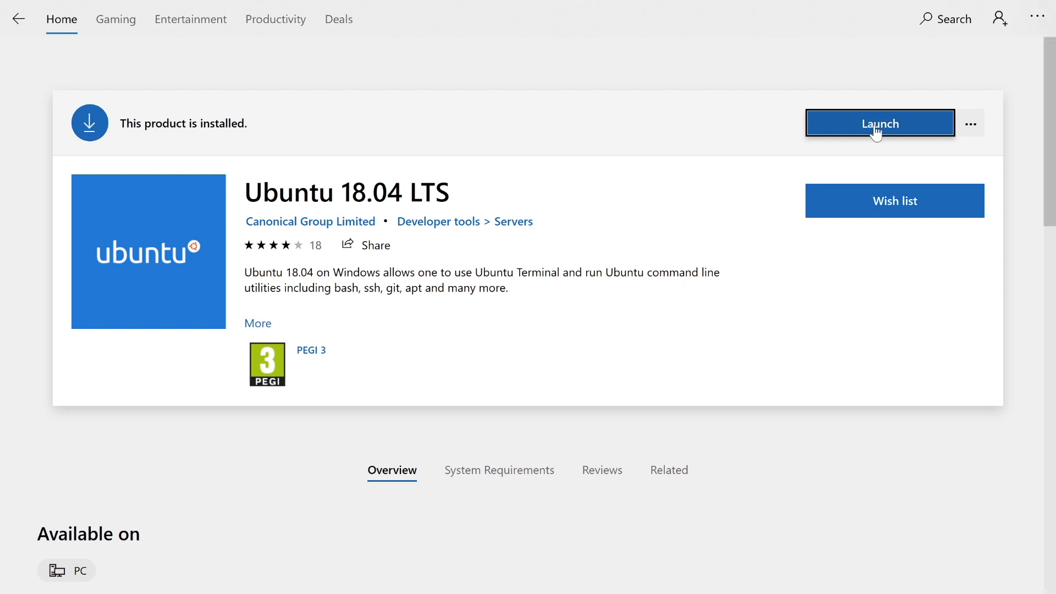
left_click(880, 123)
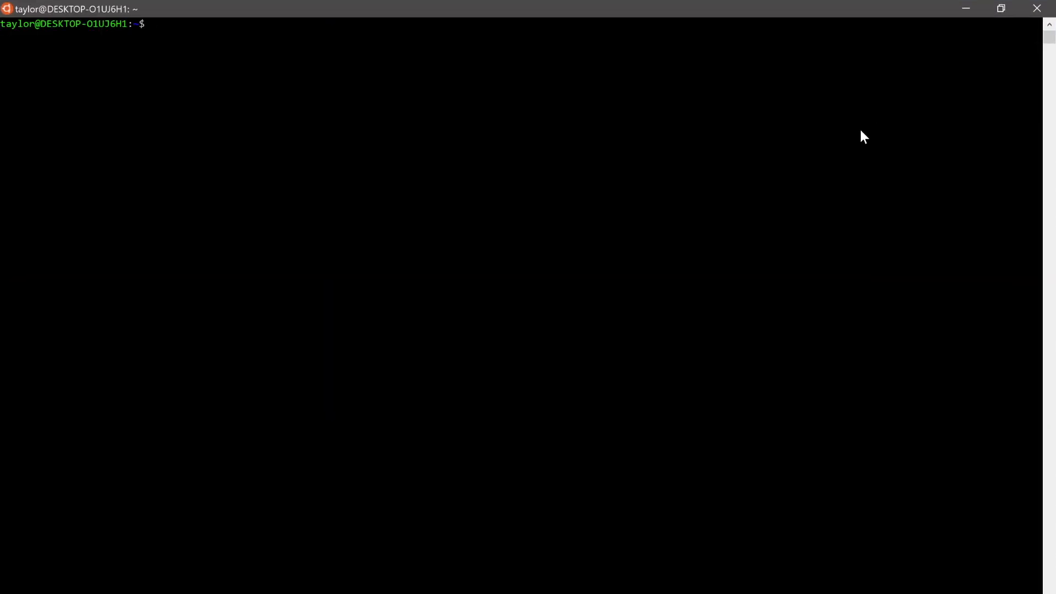
mouse_move(505, 123)
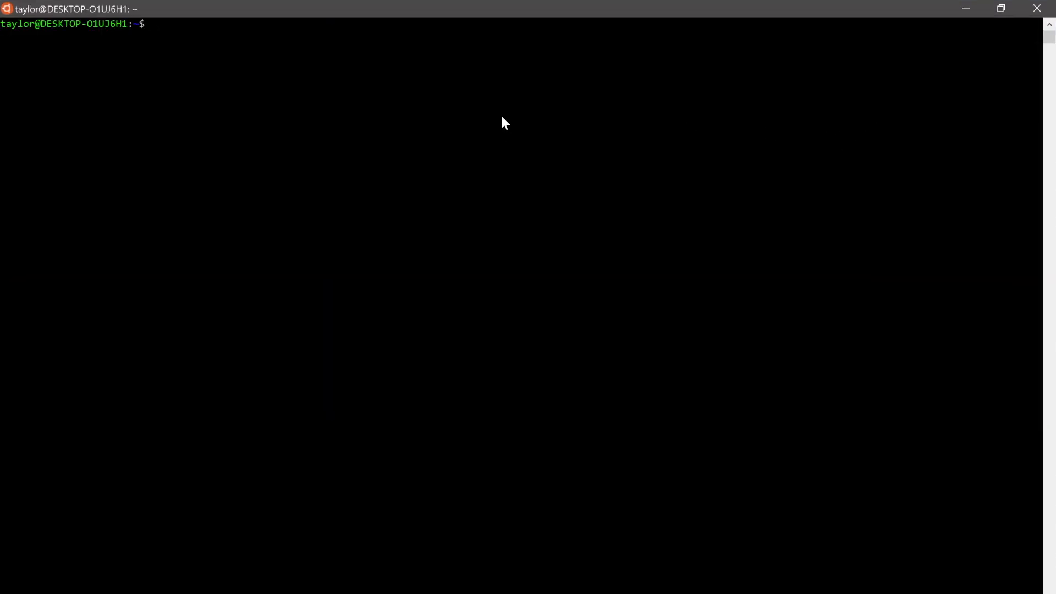
mouse_move(502, 115)
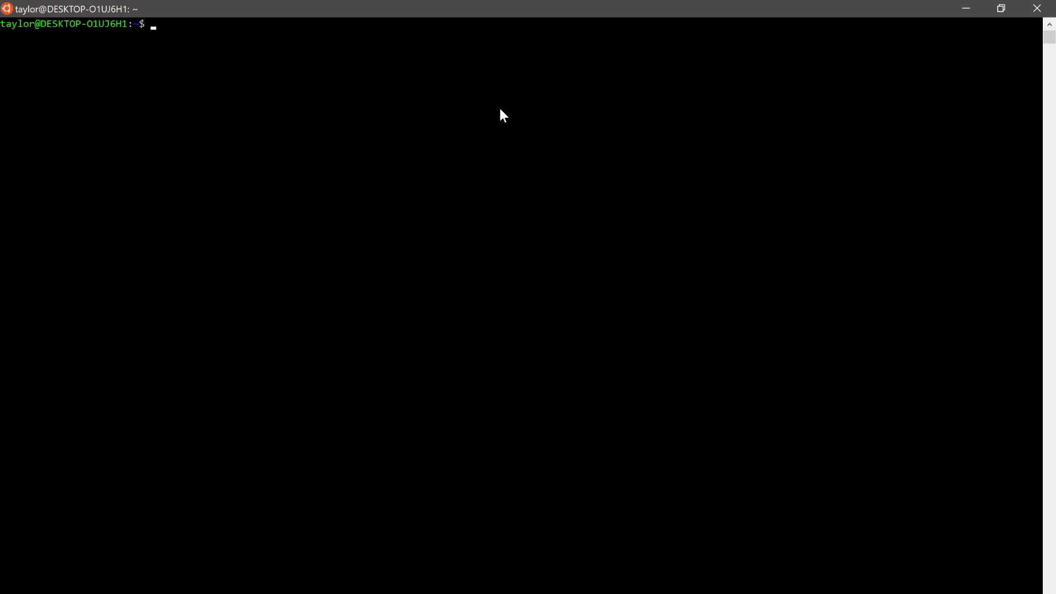
mouse_move(482, 129)
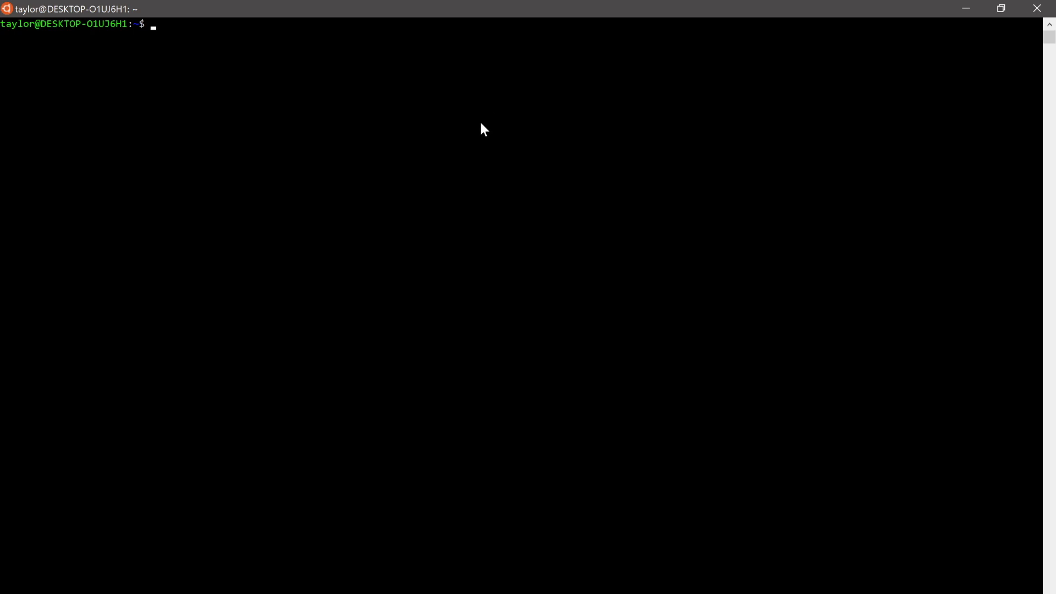
mouse_move(161, 98)
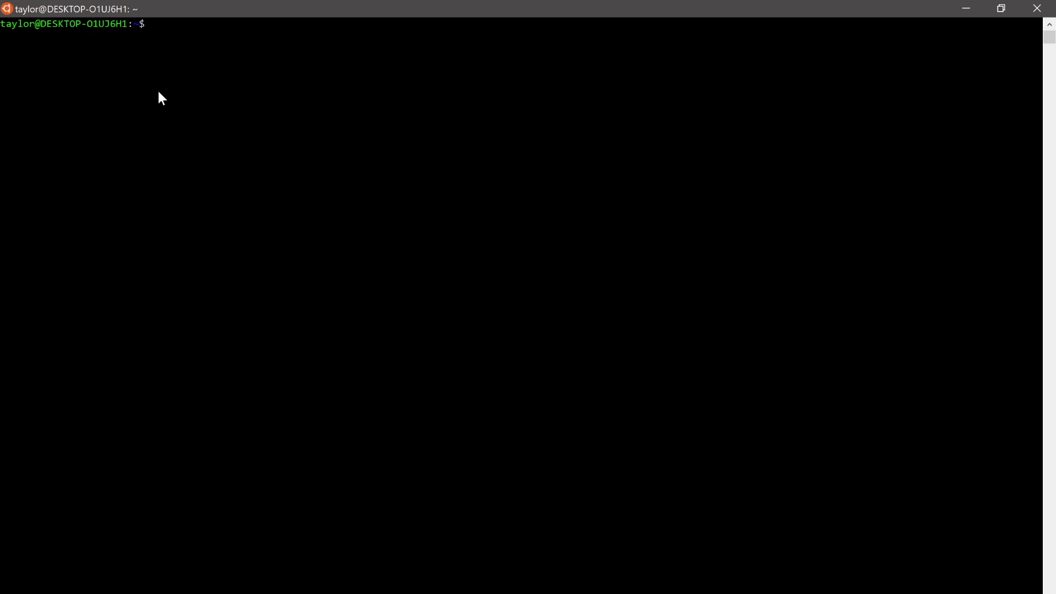
mouse_move(173, 44)
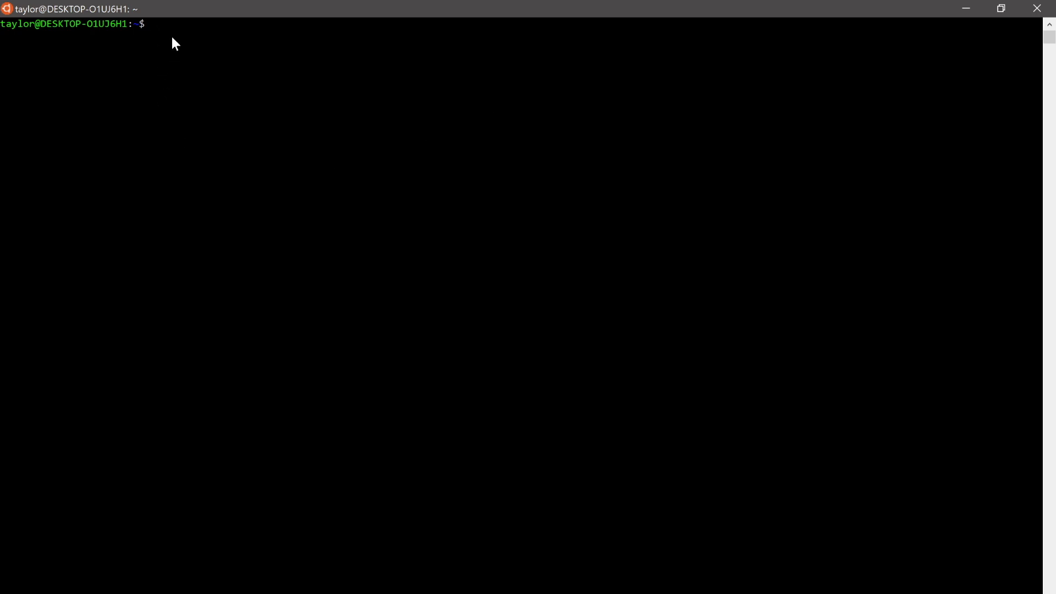
mouse_move(306, 286)
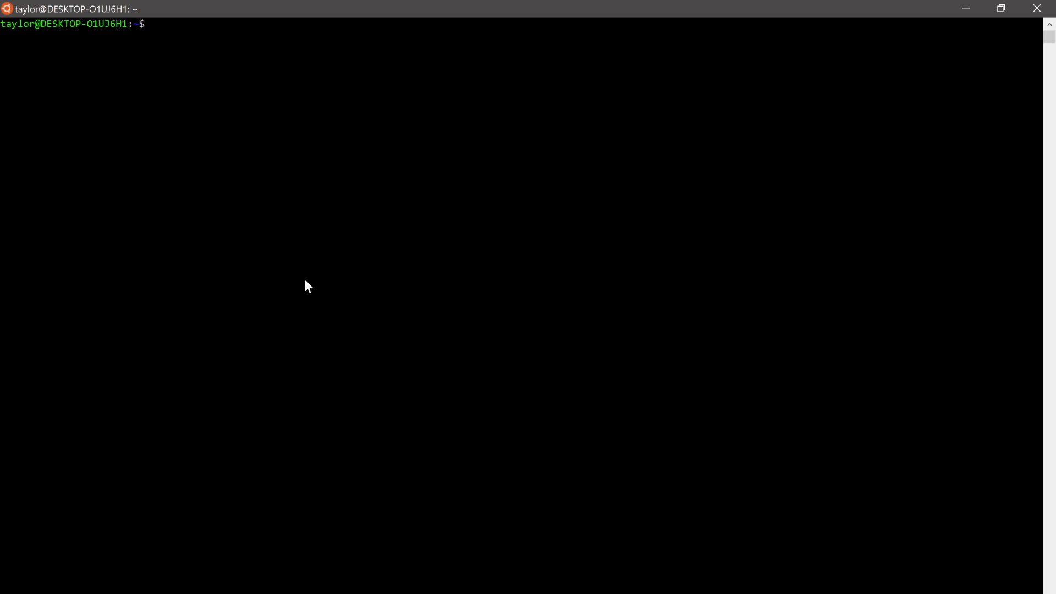
Show all open windows with Super+Tab once the Ubuntu shell is ready
key("Super+Tab")
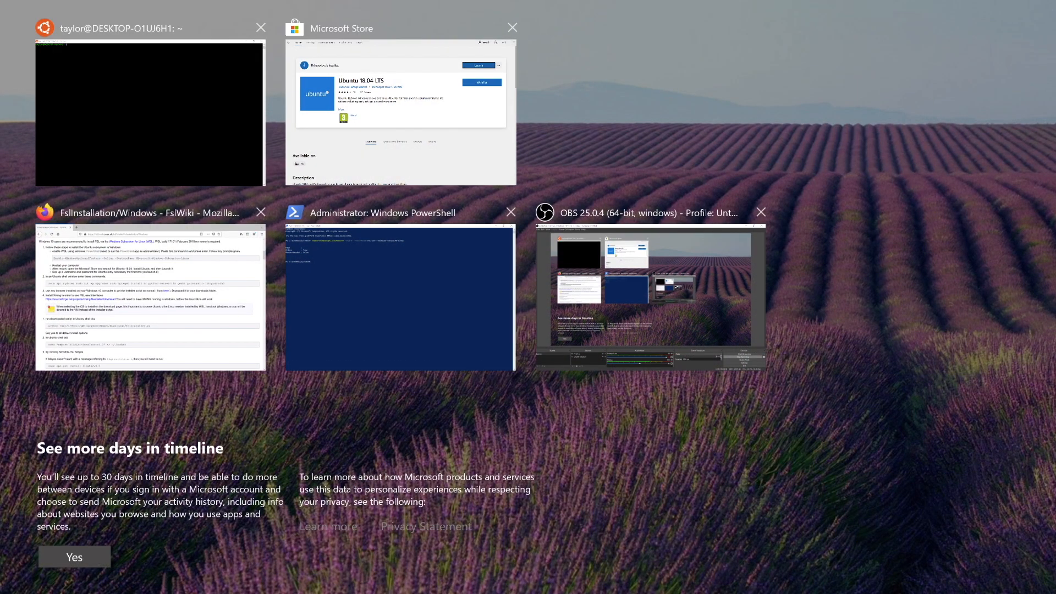
Return to the FSL Wiki and scroll down to the sudo apt update/upgrade/install command
left_click(149, 290)
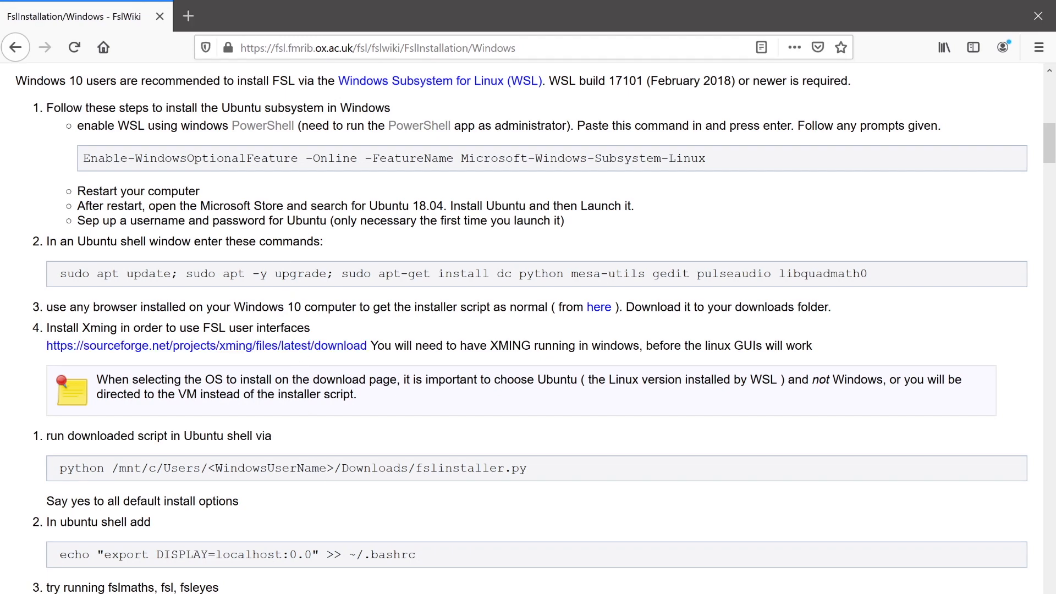
scroll("down", 3)
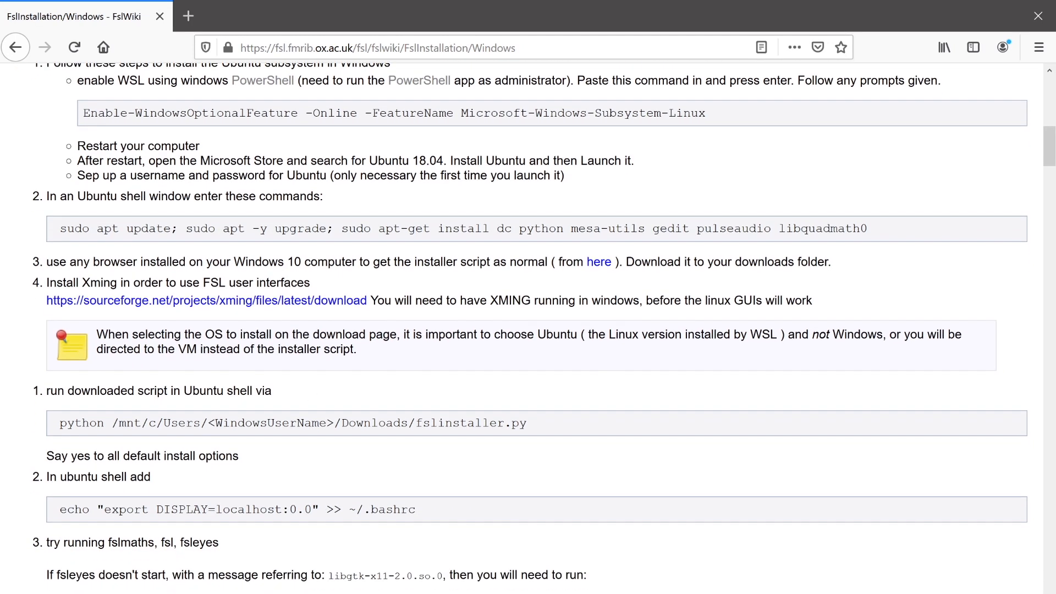
scroll("down", 3)
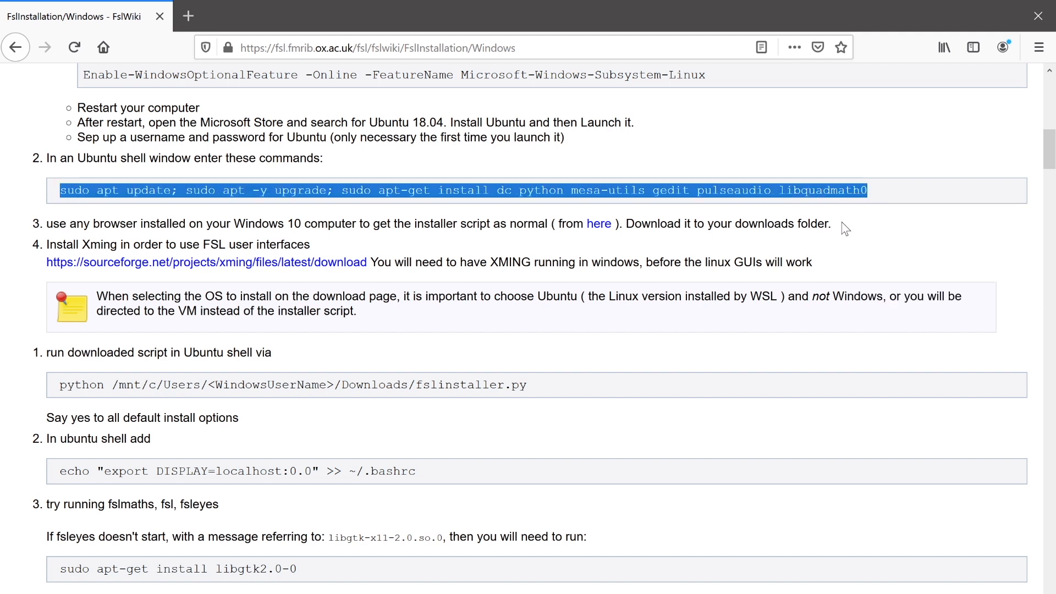
mouse_move(887, 198)
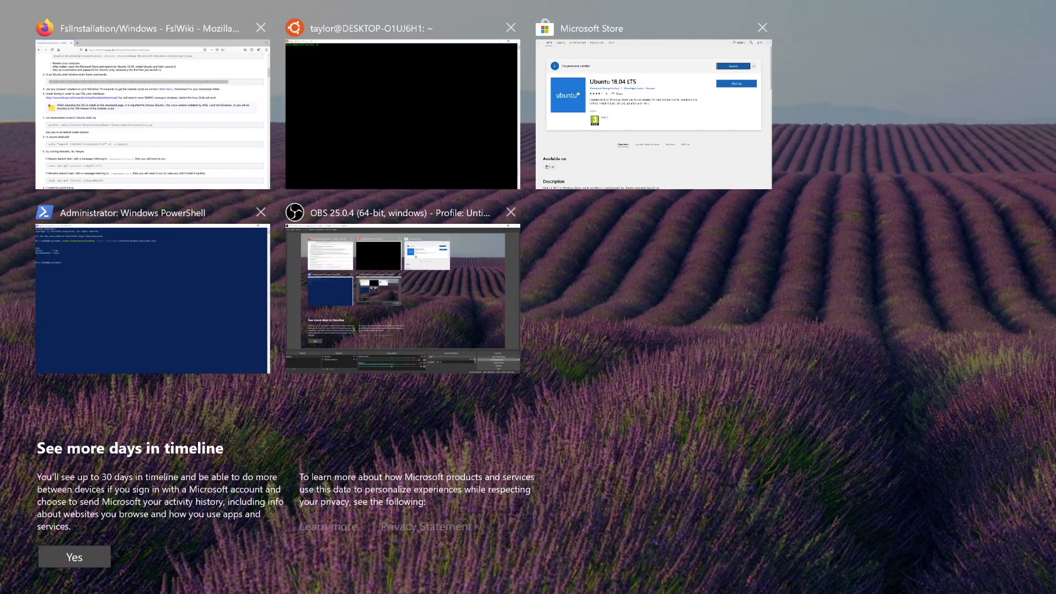
In Ubuntu, run 'sudo apt update; sudo apt -y upgrade; sudo apt-get install dc python mesa-utils gedit…' with the password
left_click(401, 111)
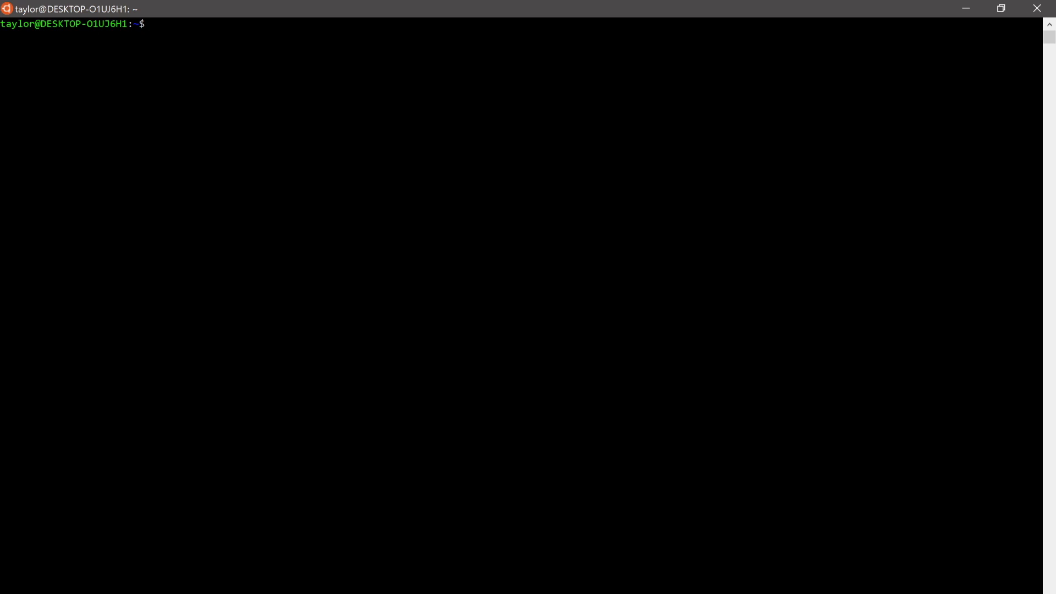
type("sudo apt update; sudo apt -y upgrade; sudo apt-get install dc python mesa-utils gedit pulseaudio libquadmath0")
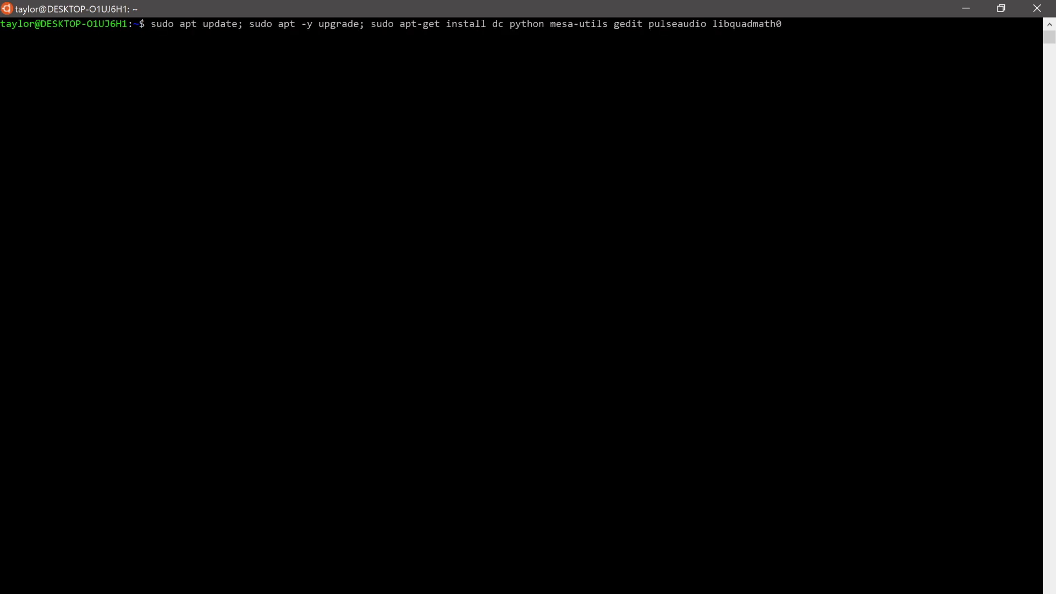
key("Return")
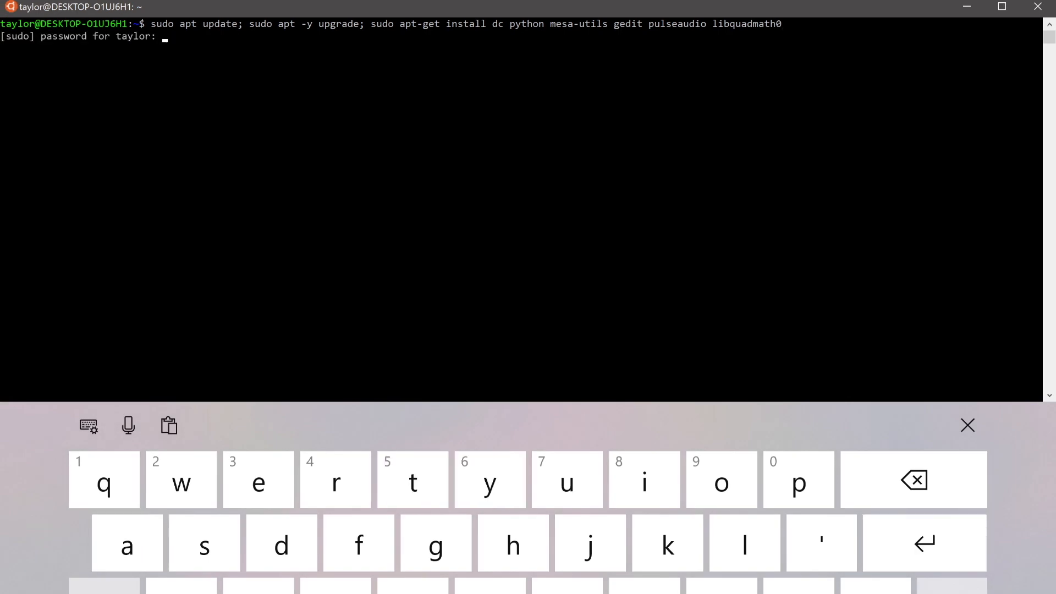
key("Return")
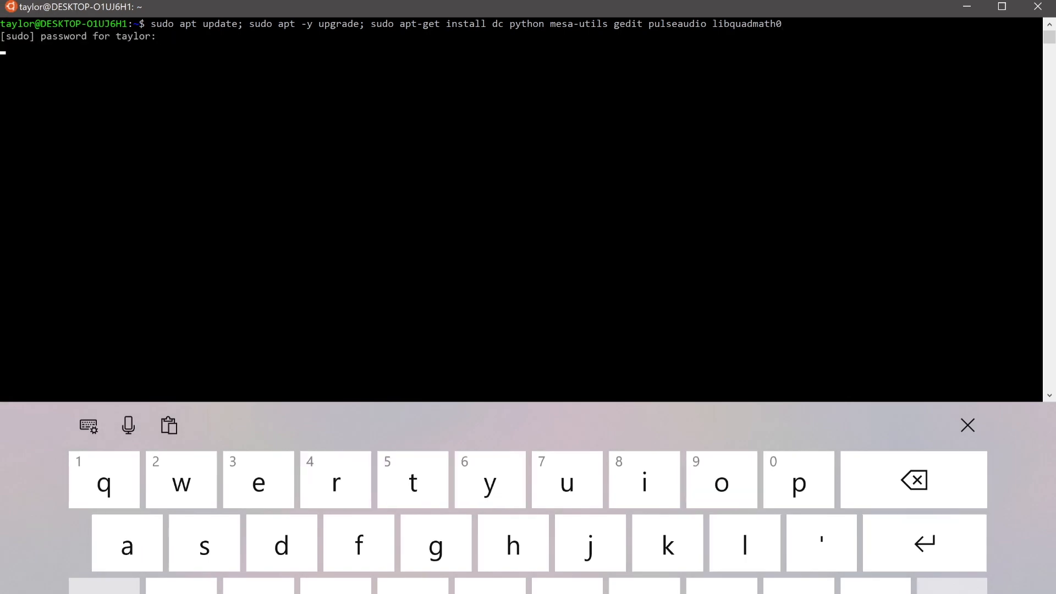
key("Return")
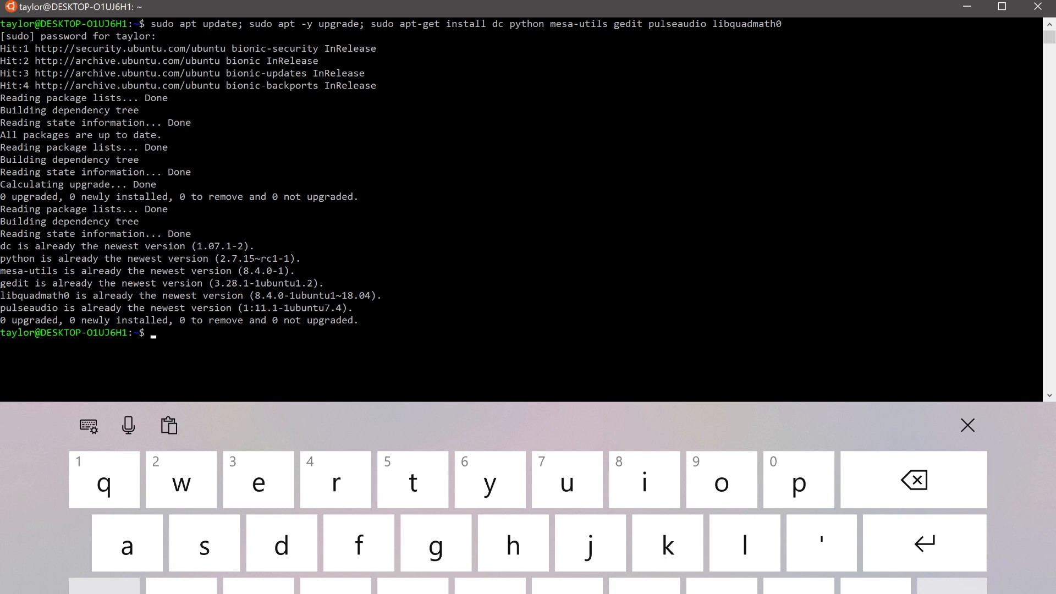
left_click(966, 425)
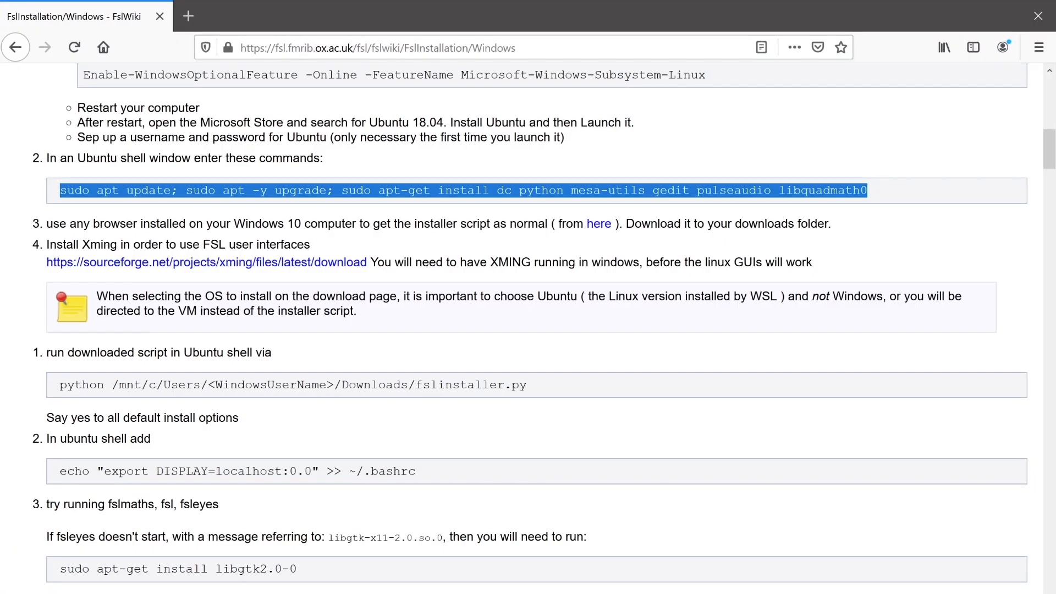
mouse_move(303, 281)
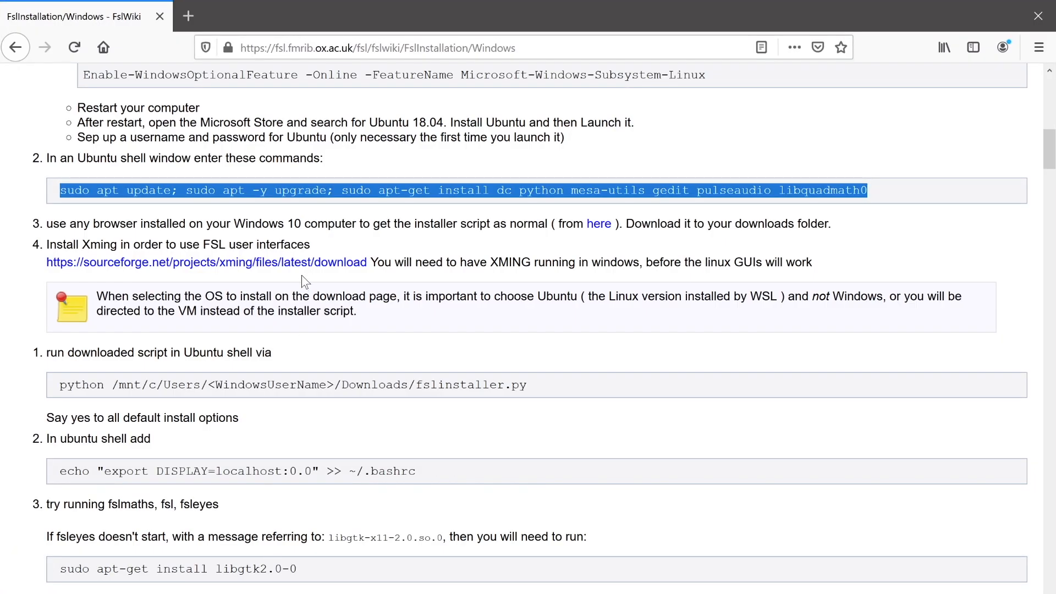
mouse_move(192, 217)
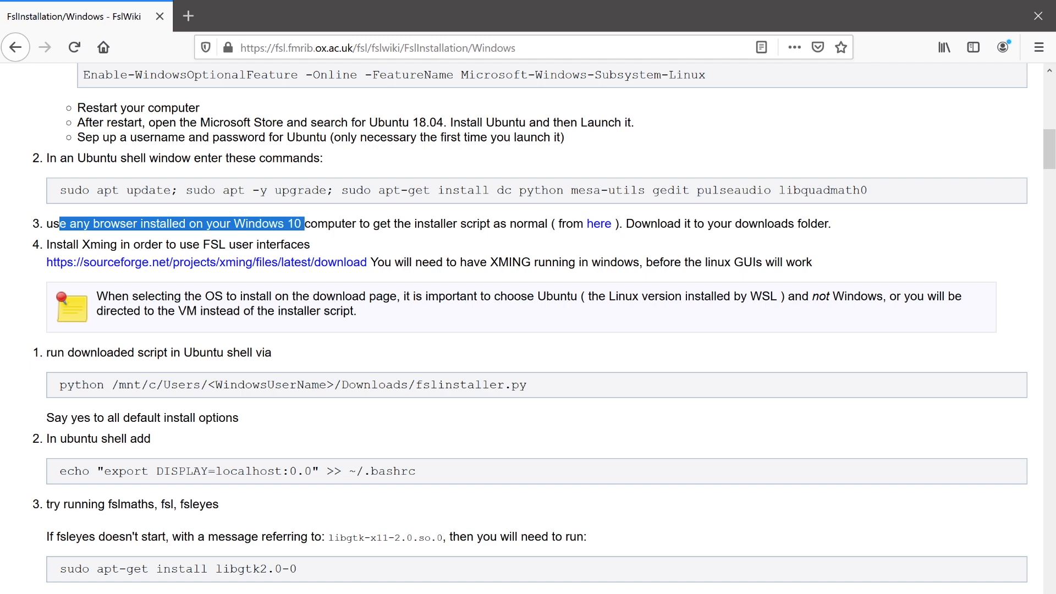
mouse_move(599, 224)
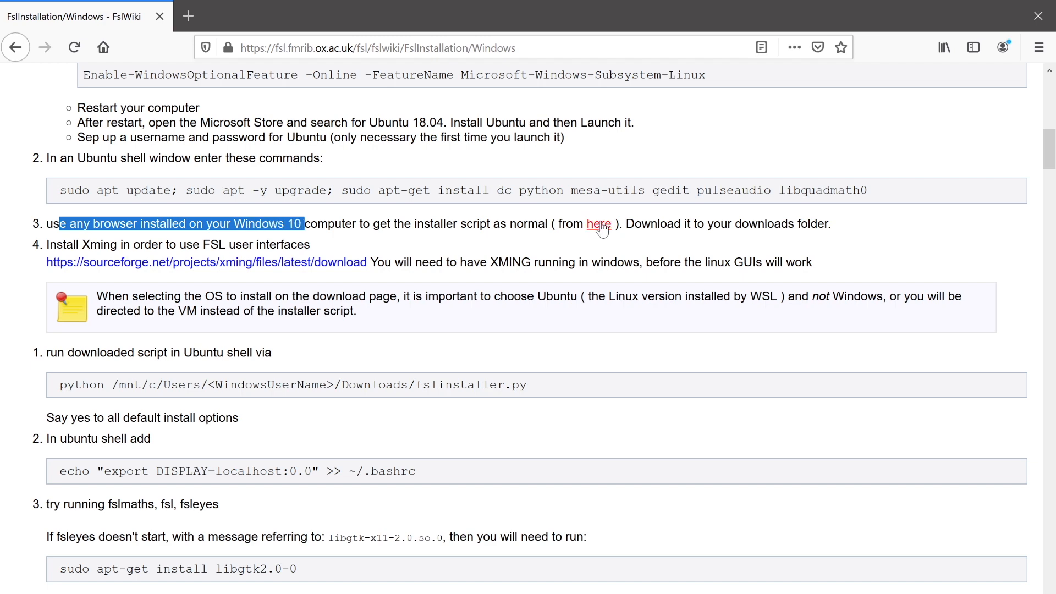
Follow the step 3 'here' link to the FSL Downloads registration page
left_click(599, 224)
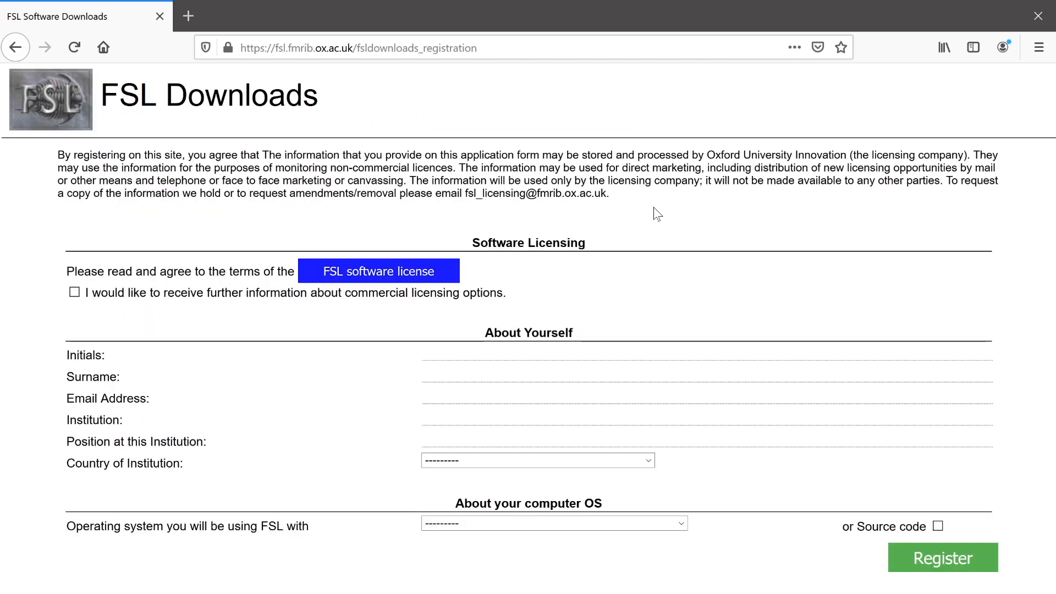
mouse_move(670, 225)
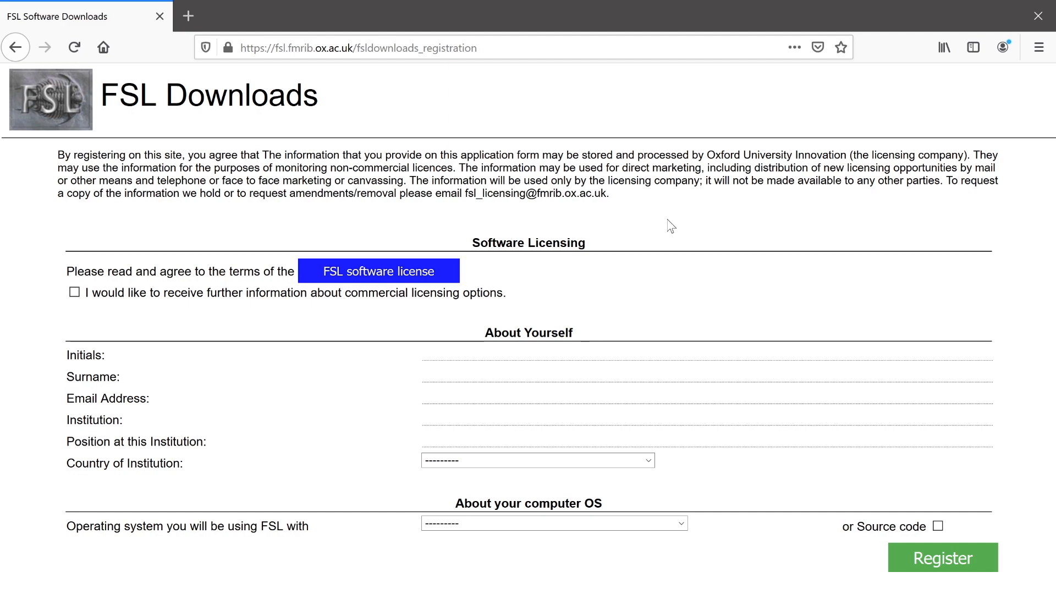
mouse_move(660, 231)
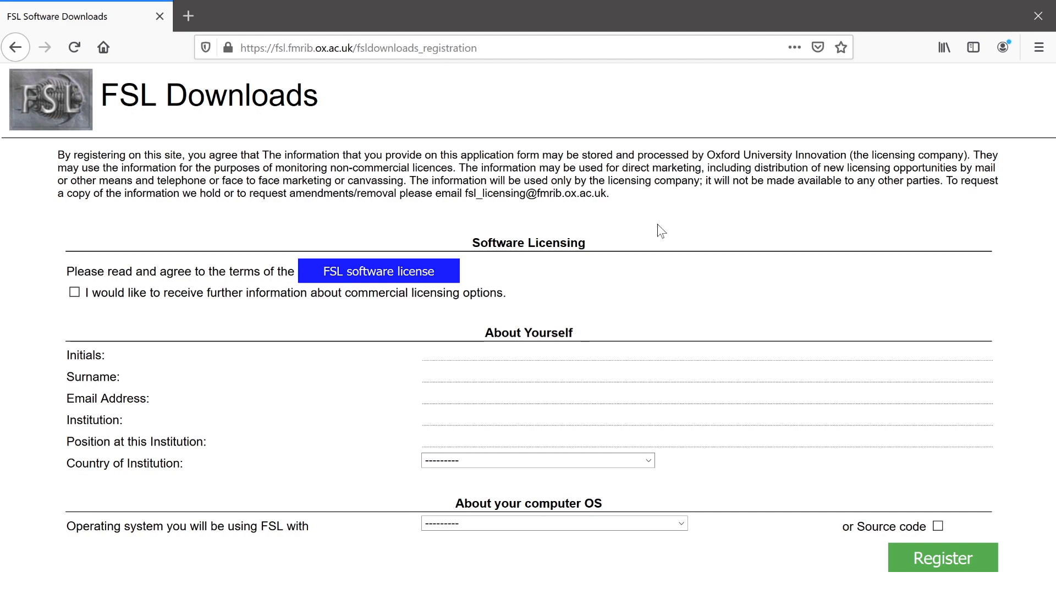
Agree to the FSL software license and choose 'Linux - Ubuntu 18 bionic' as operating system
left_click(376, 271)
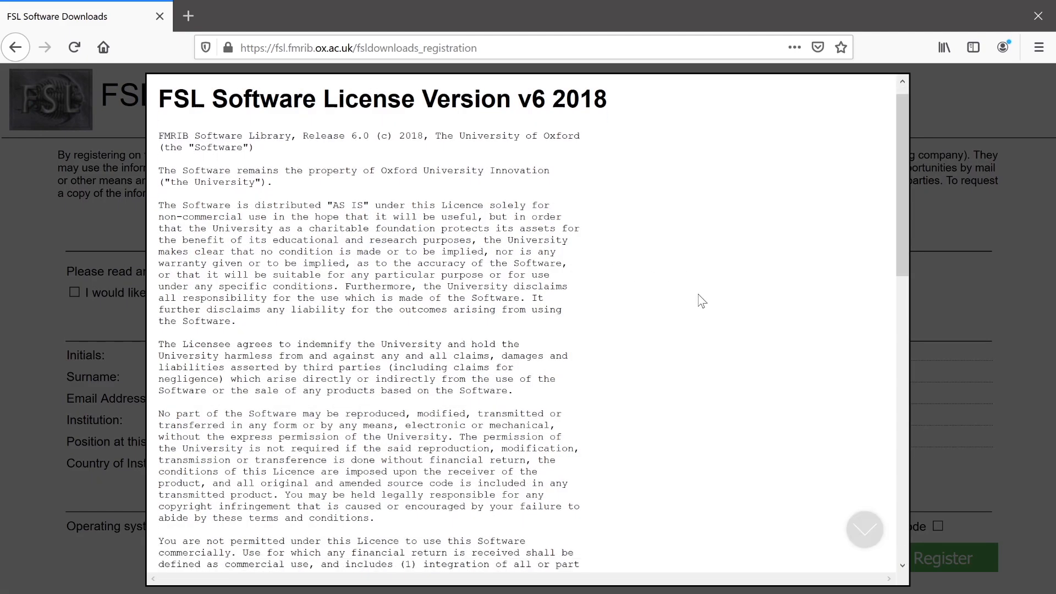
scroll("down", 3)
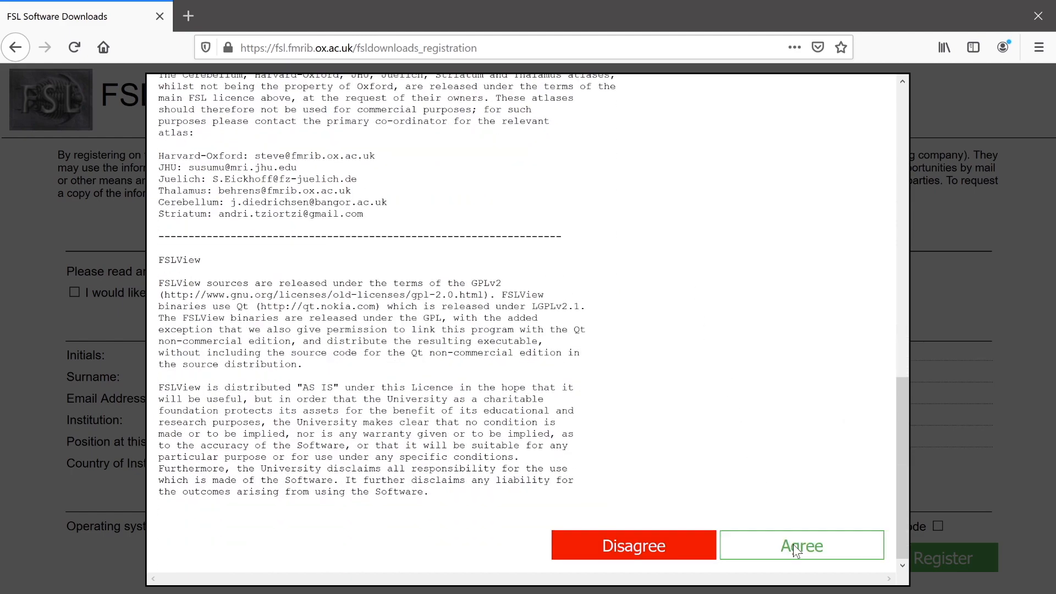
left_click(801, 545)
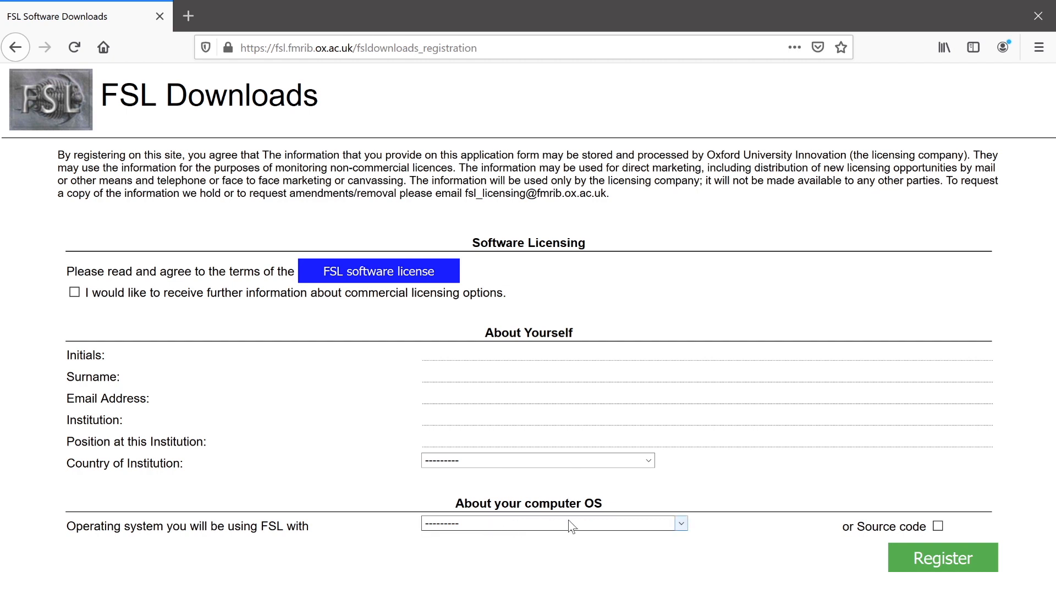
left_click(552, 523)
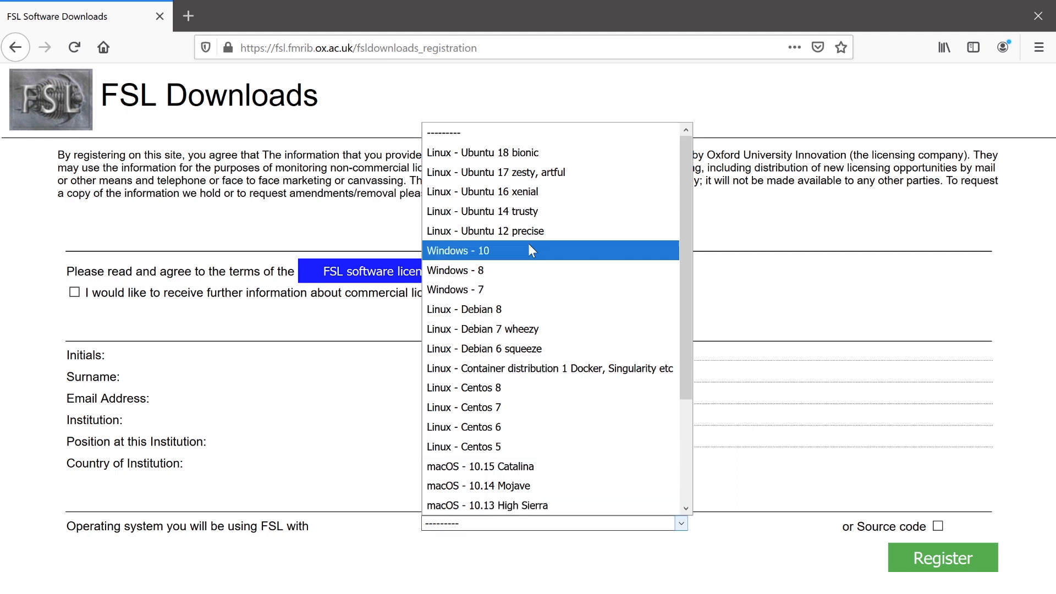
mouse_move(498, 152)
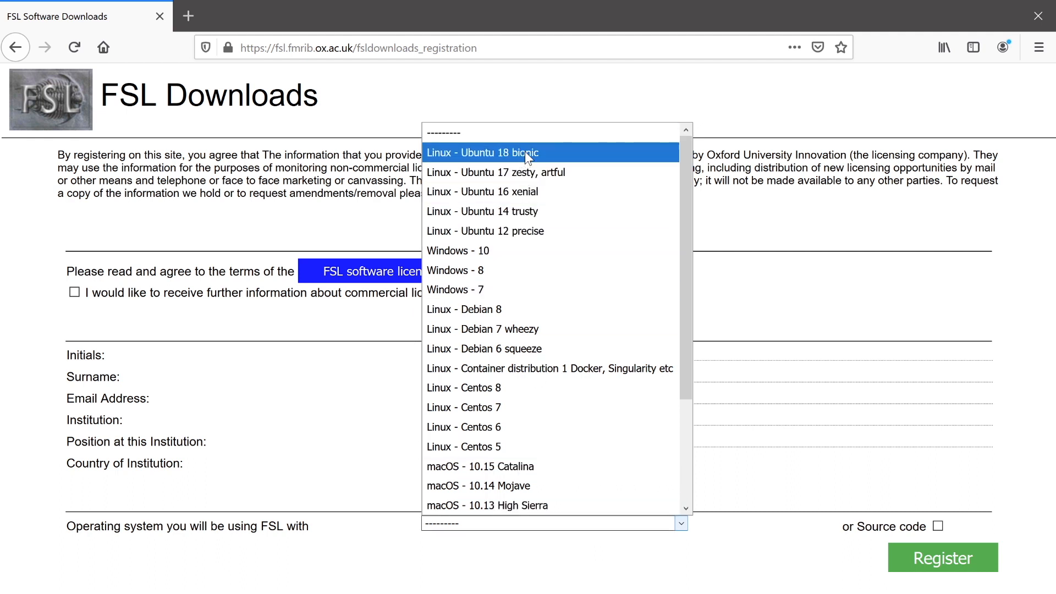
left_click(483, 152)
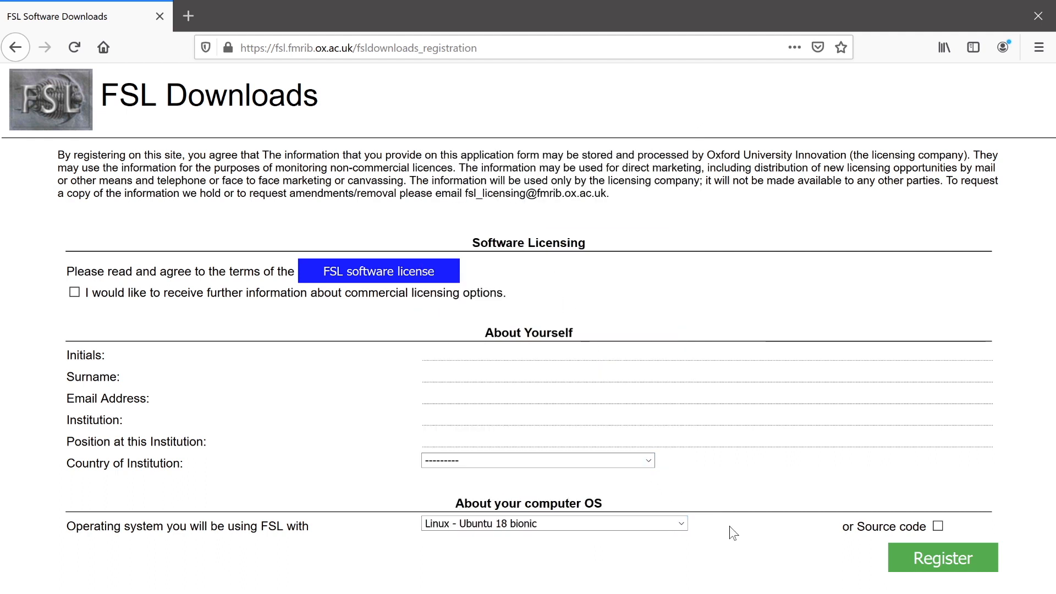
mouse_move(734, 539)
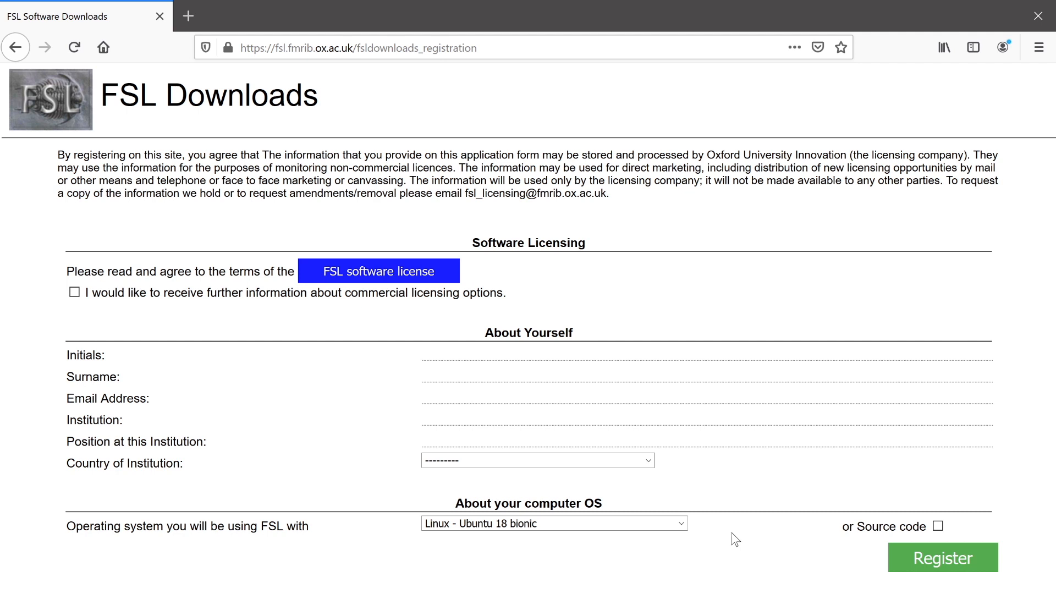
mouse_move(942, 586)
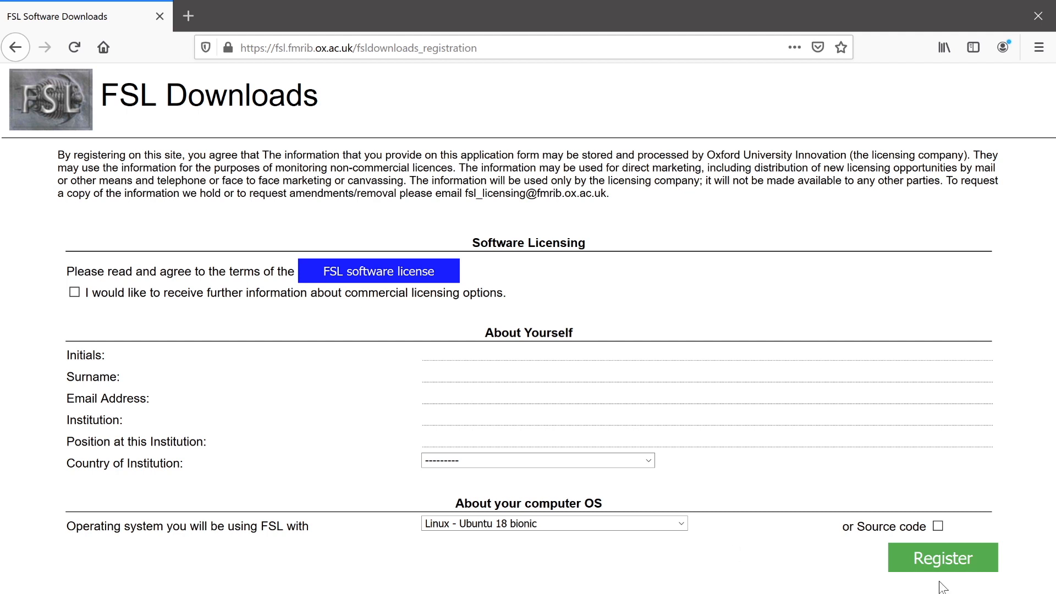
mouse_move(801, 551)
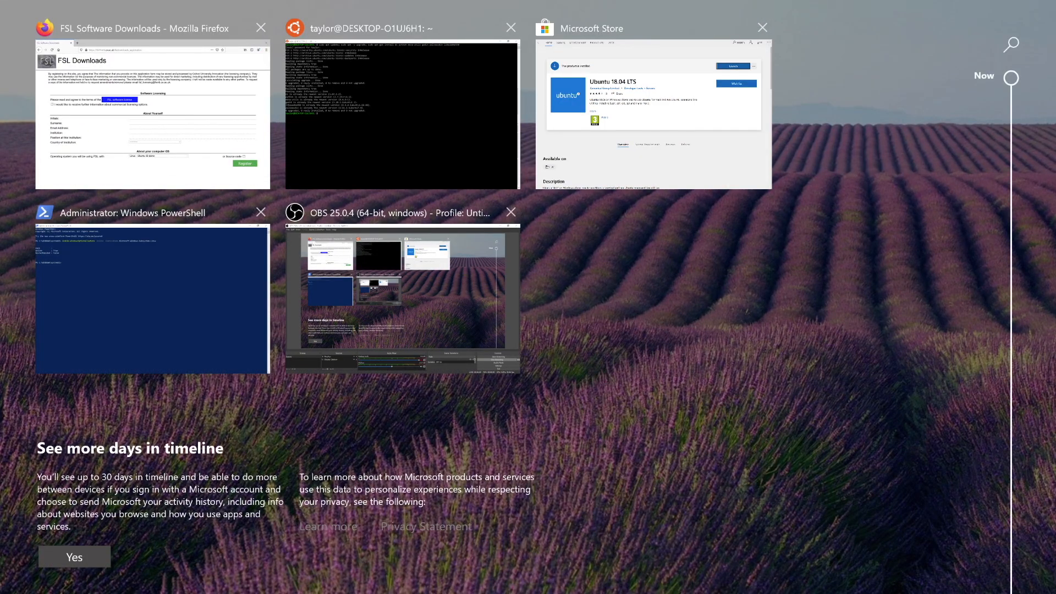
Open the SourceForge Xming download page offering Xming-6-9-0-31-setup.exe from the wiki
left_click(151, 114)
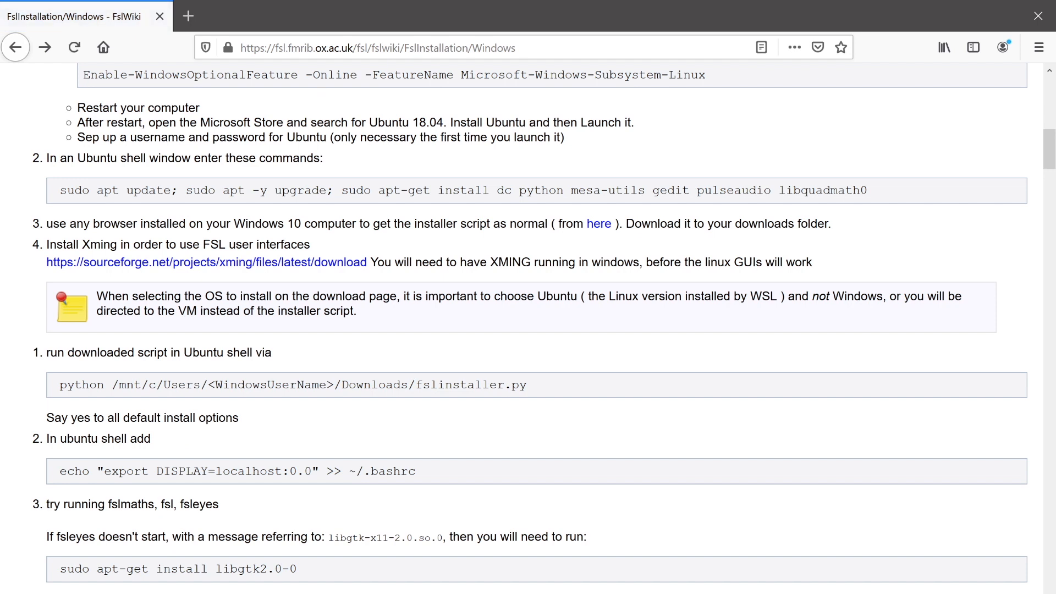
mouse_move(193, 218)
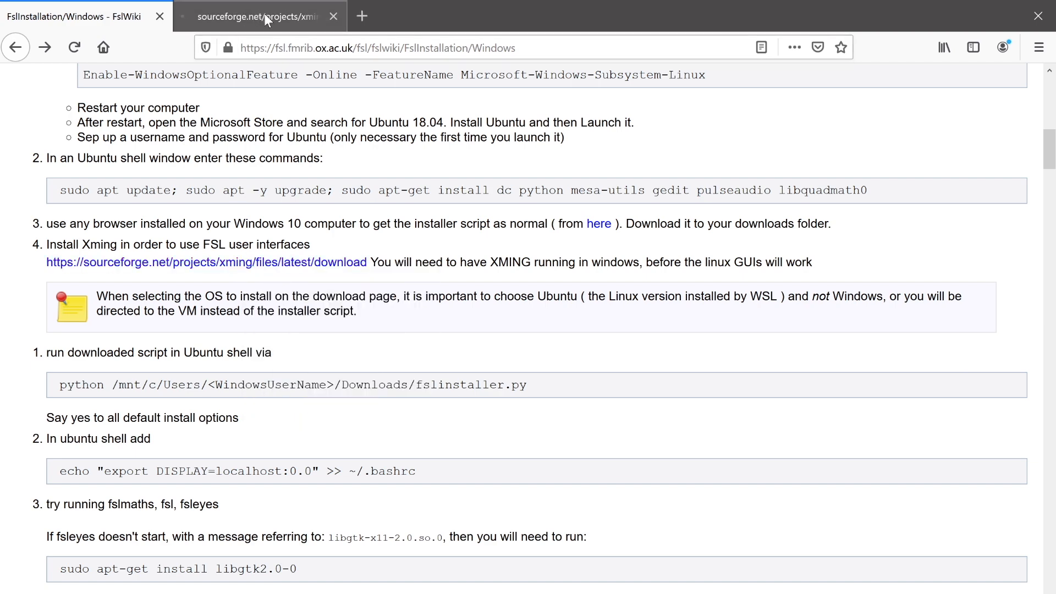
left_click(207, 262)
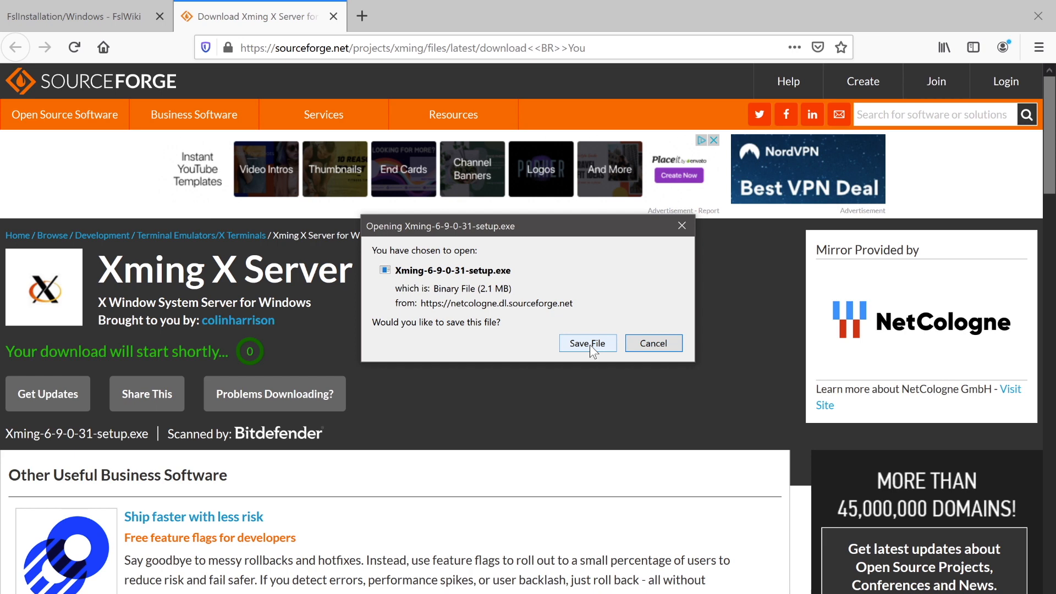
mouse_move(594, 350)
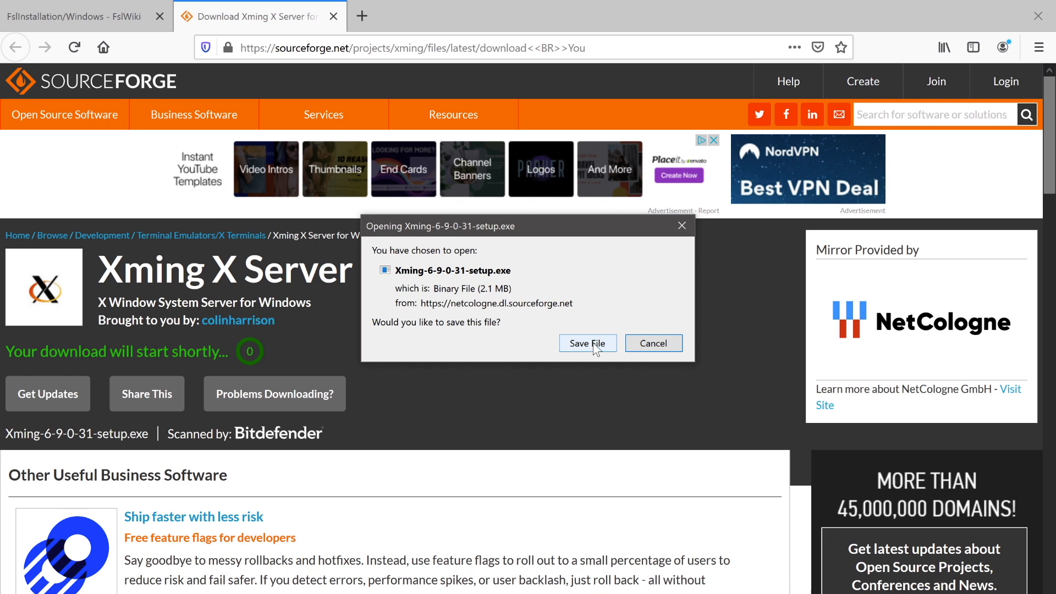
Save and run the Xming installer, keeping the default Start Menu folder and launching Xming
left_click(587, 342)
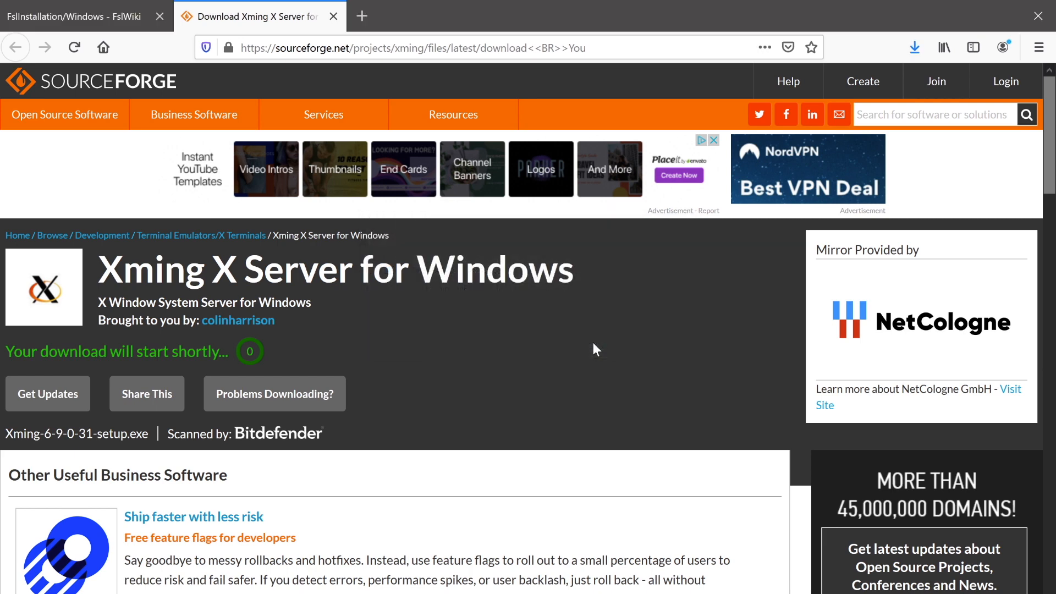
mouse_move(607, 352)
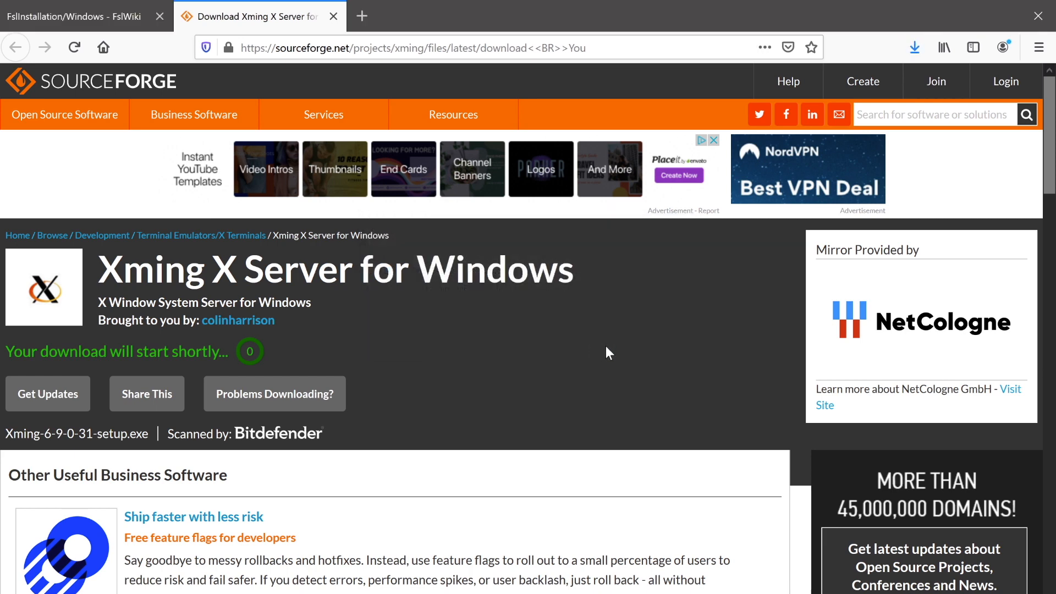
mouse_move(618, 350)
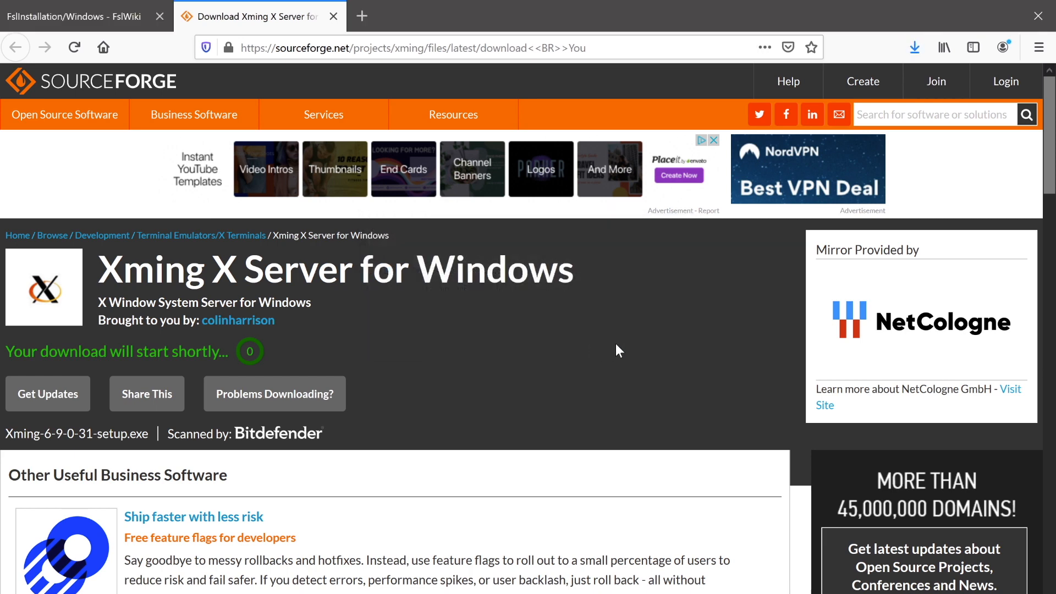
left_click(914, 48)
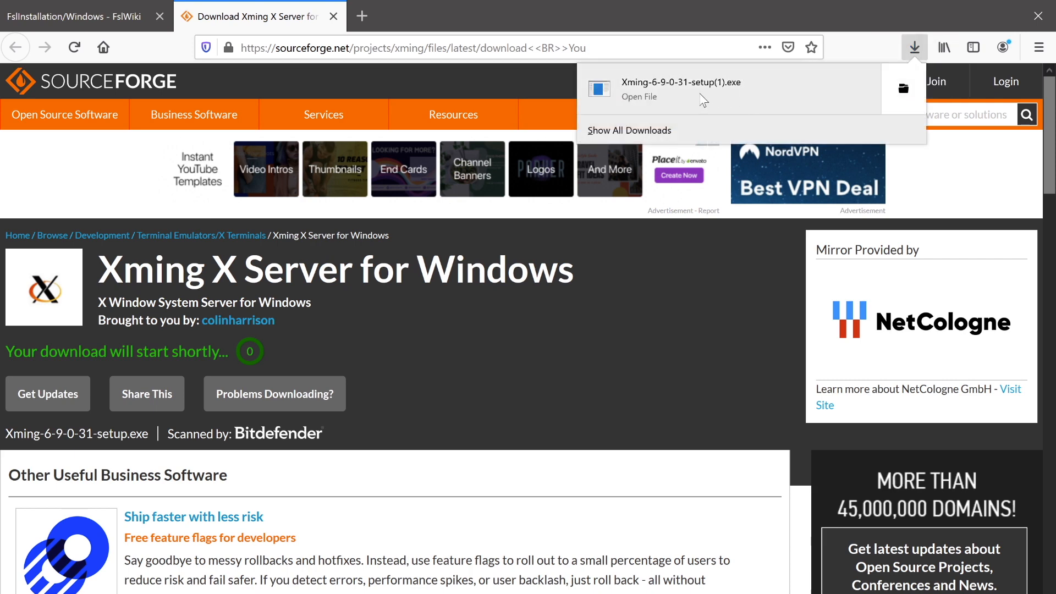
left_click(638, 96)
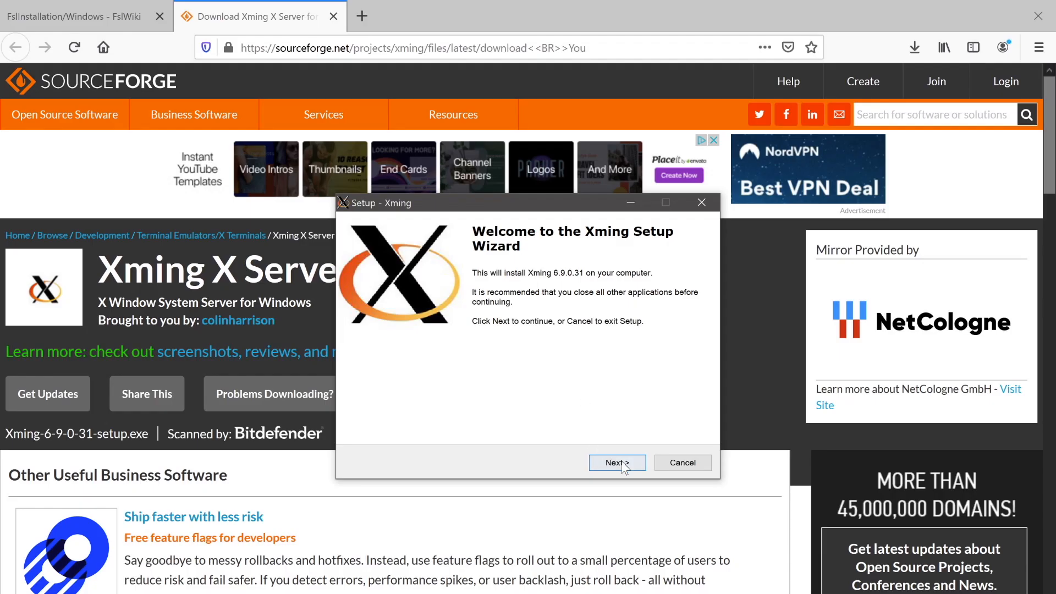
left_click(616, 463)
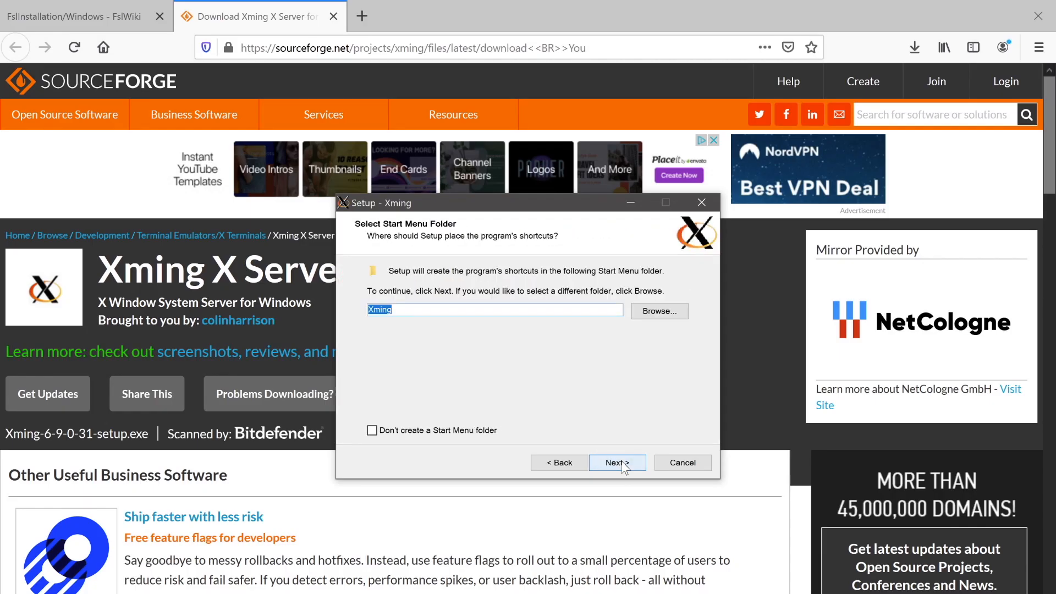
left_click(614, 463)
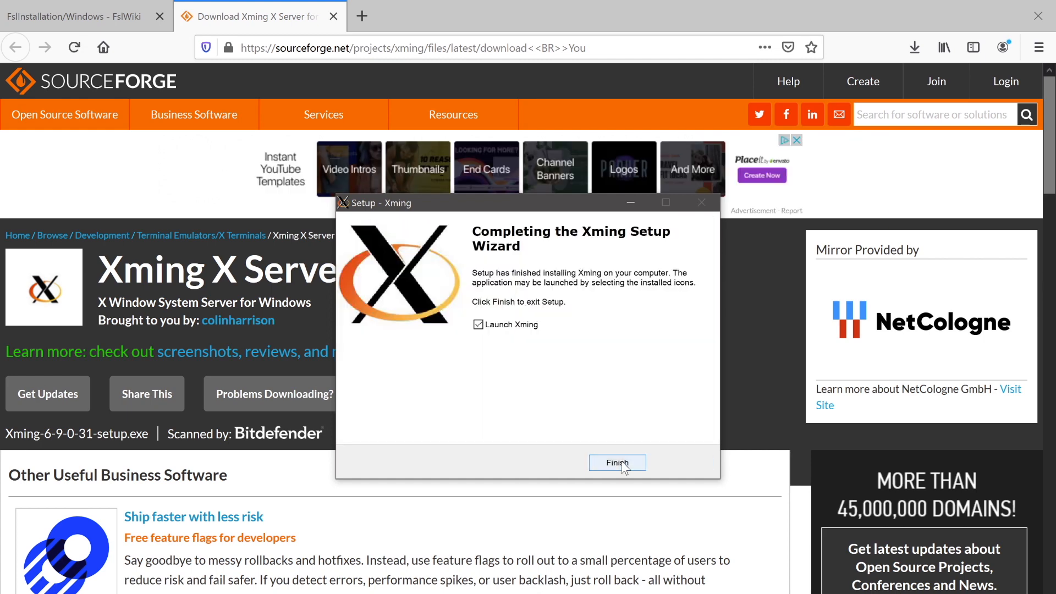
left_click(616, 462)
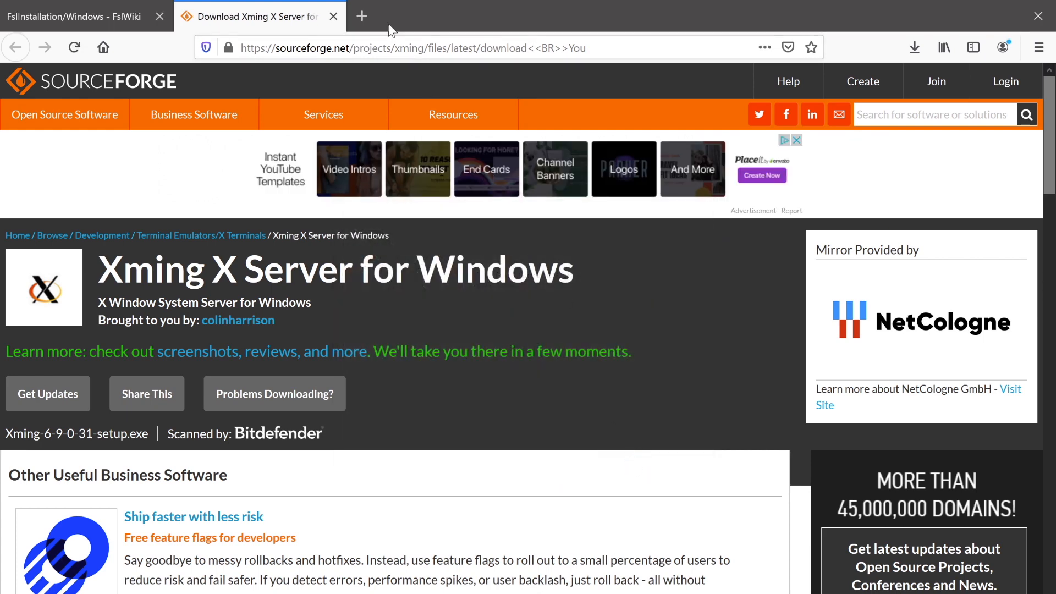
Return to the FslWiki installation page and select the python fslinstaller.py command
left_click(333, 16)
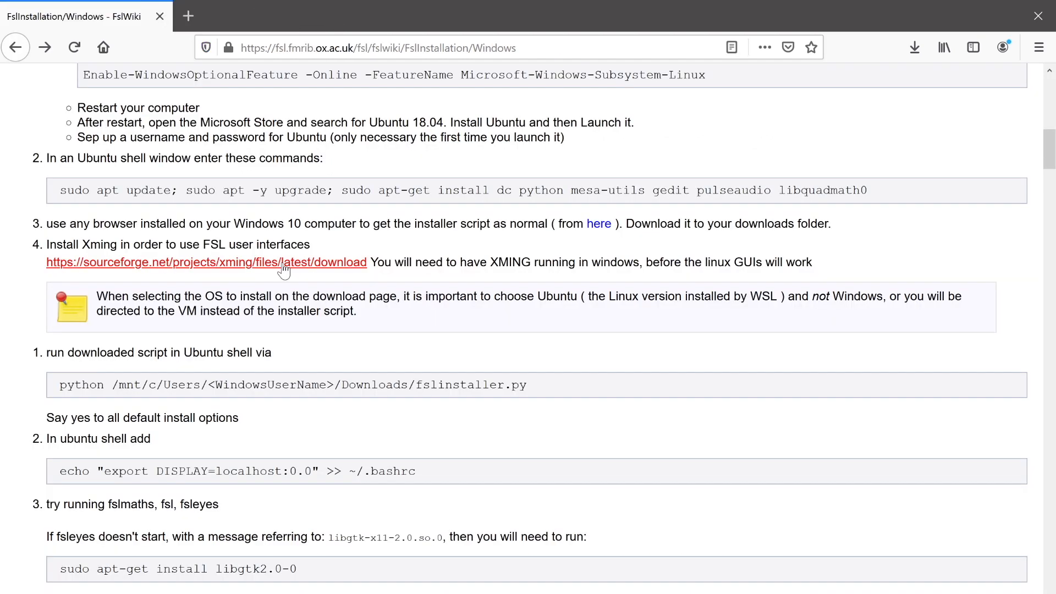
scroll("down", 3)
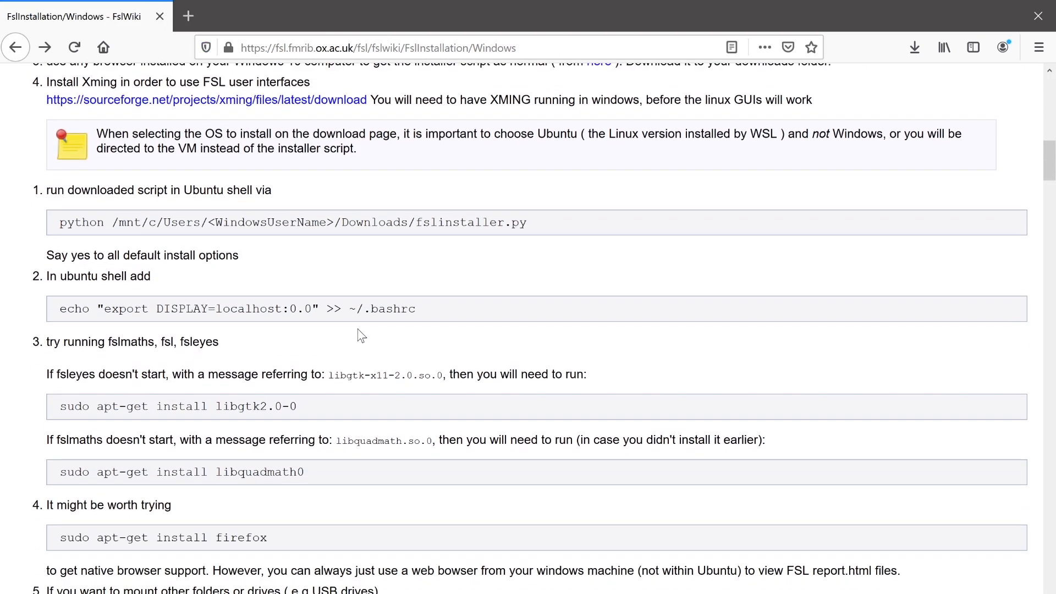
scroll("up", 3)
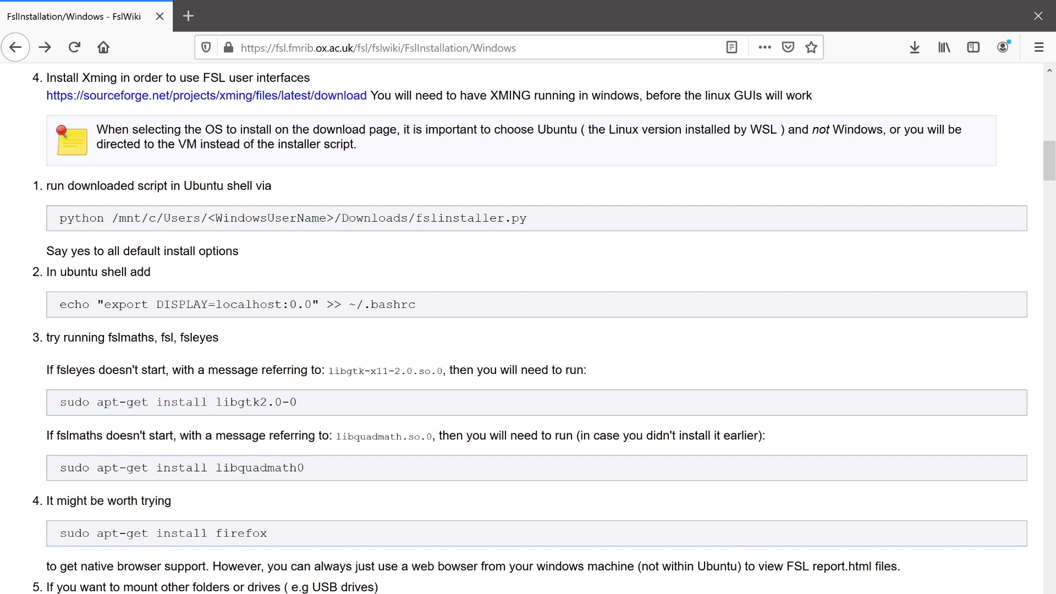
double_click(81, 218)
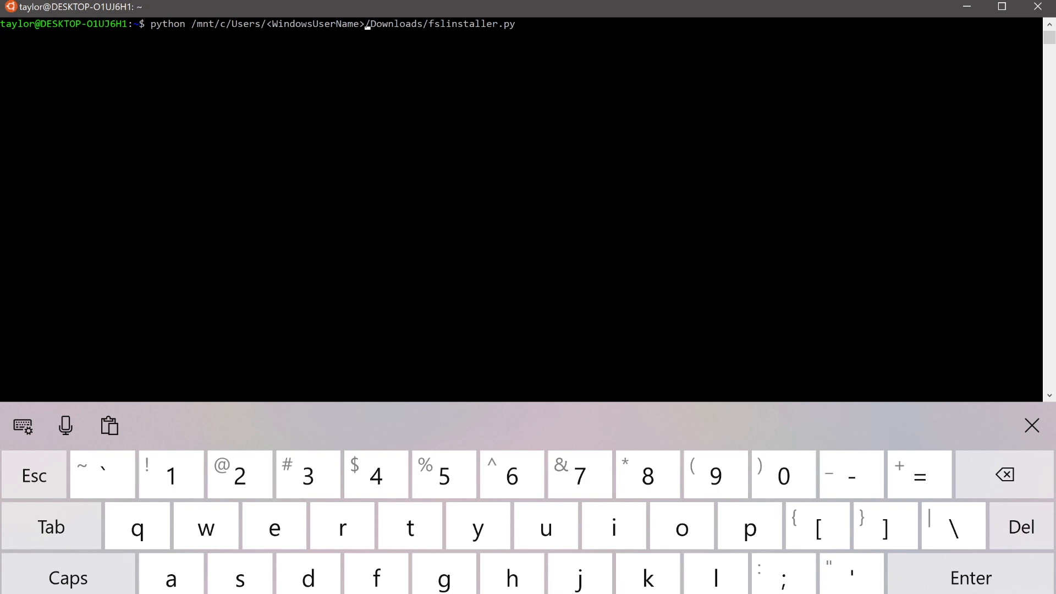
Run the installer with your user name, accept /usr/local/fsl, and answer no to reinstalling
left_click(1004, 475)
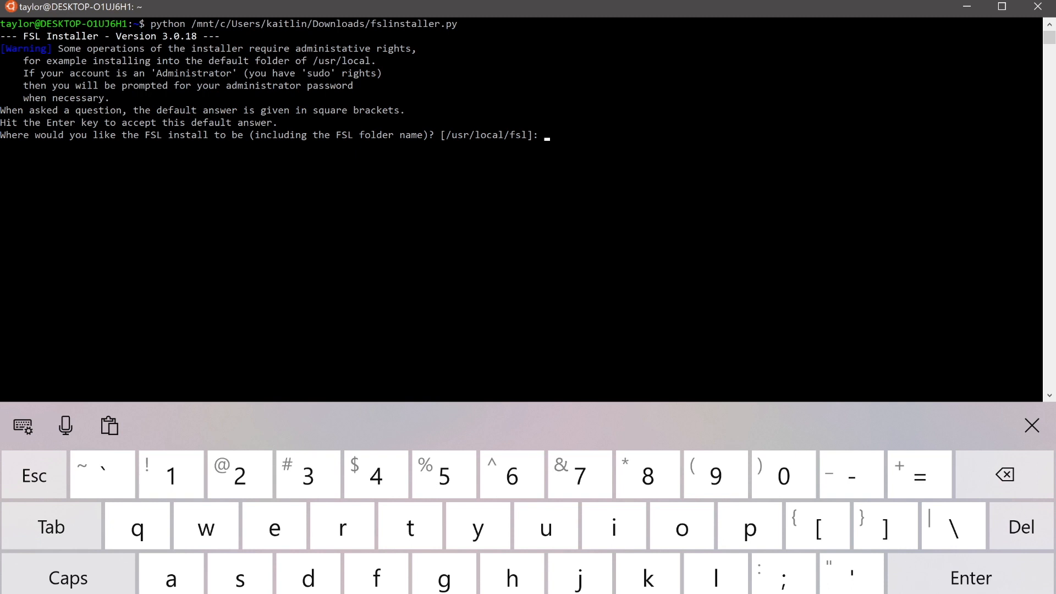
key("Return")
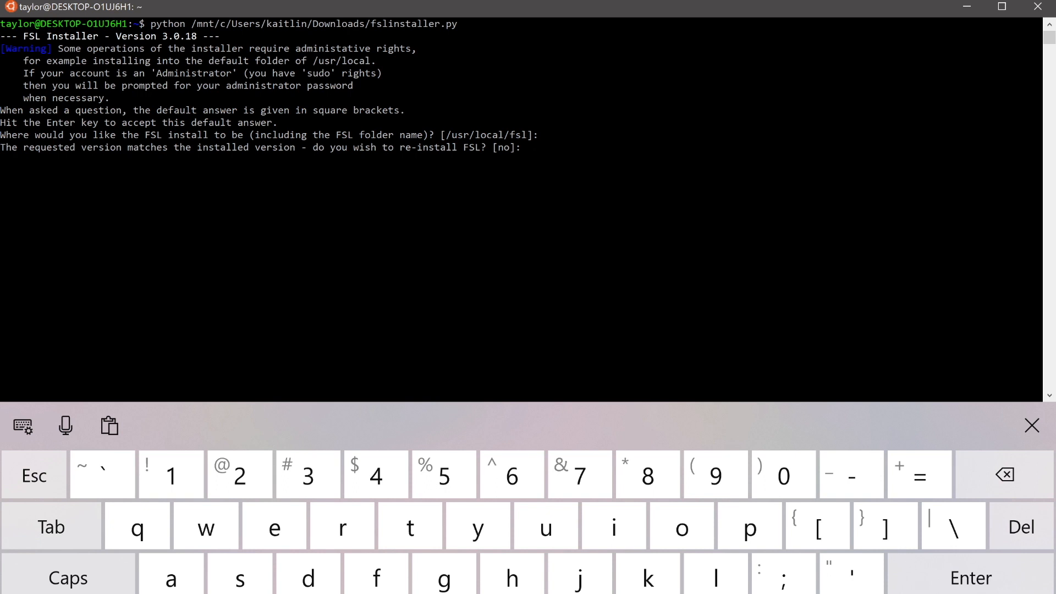
type("no")
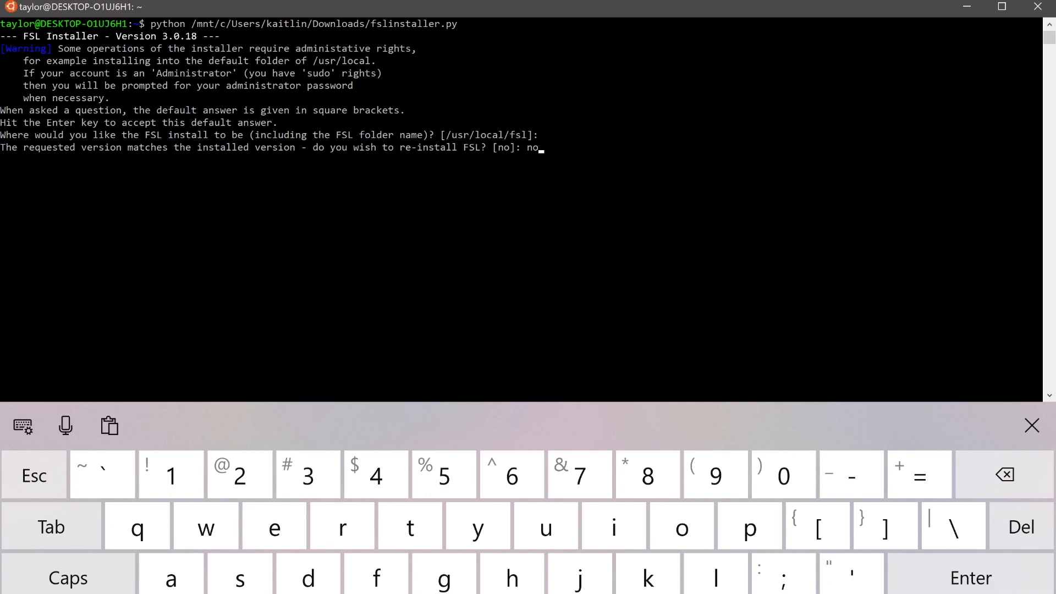
key("Return")
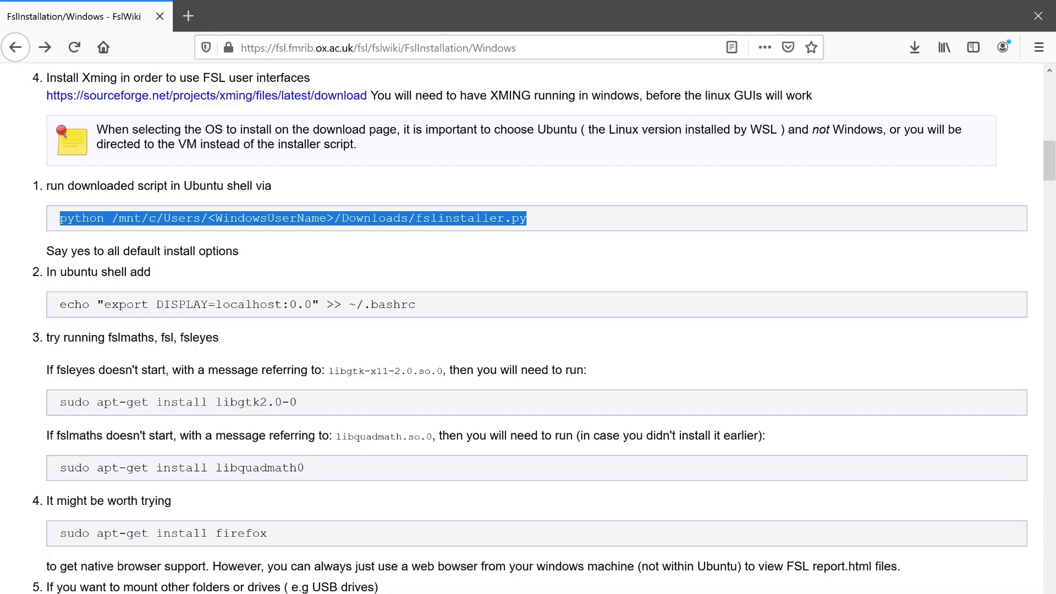
Append export DISPLAY=localhost:0.0 to ~/.bashrc from the Ubuntu terminal
scroll("down", 3)
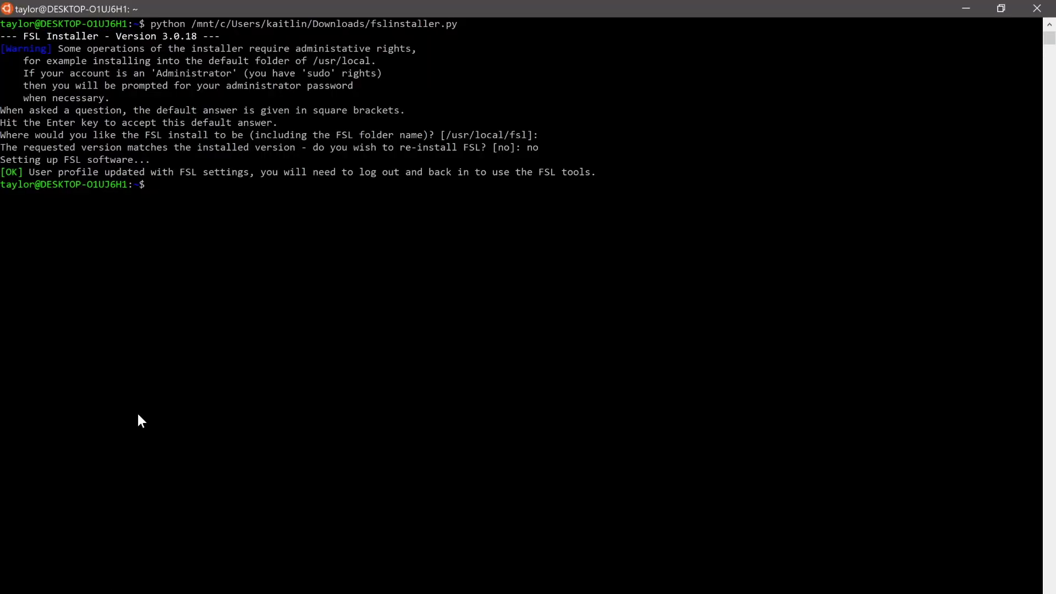
type("echo \"export DISPLAY=localhost:0.0\" >> ~/.bashrc")
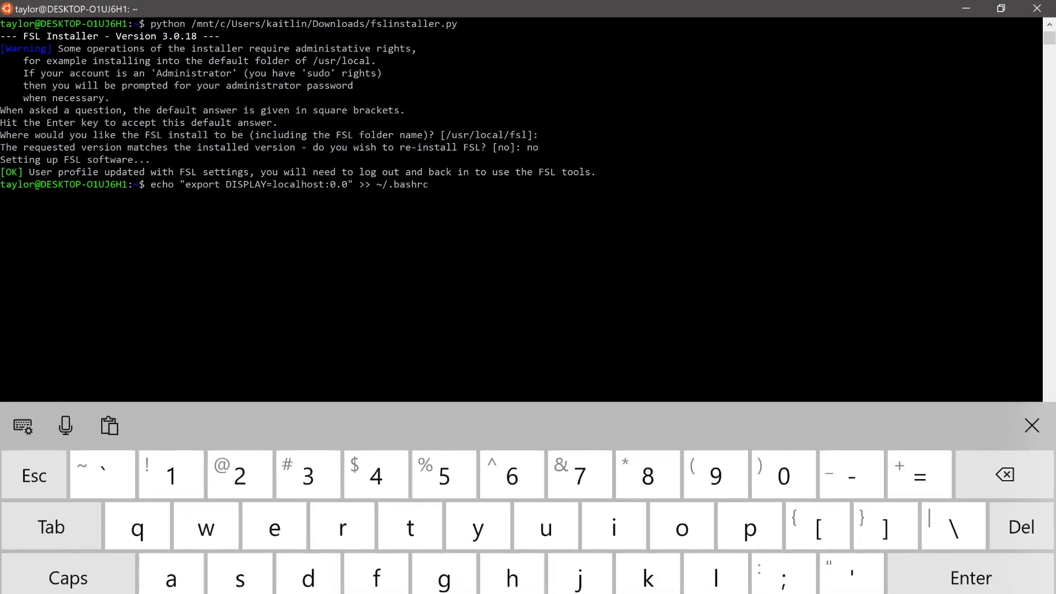
key("Return")
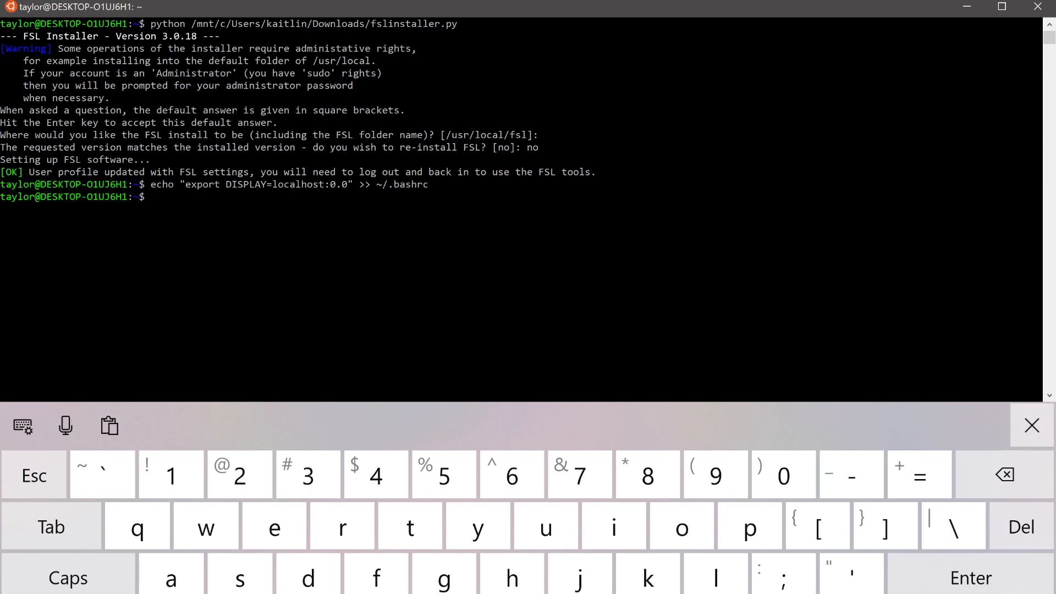
Run bet to test the FSL install, then clear the terminal screen
left_click(1031, 426)
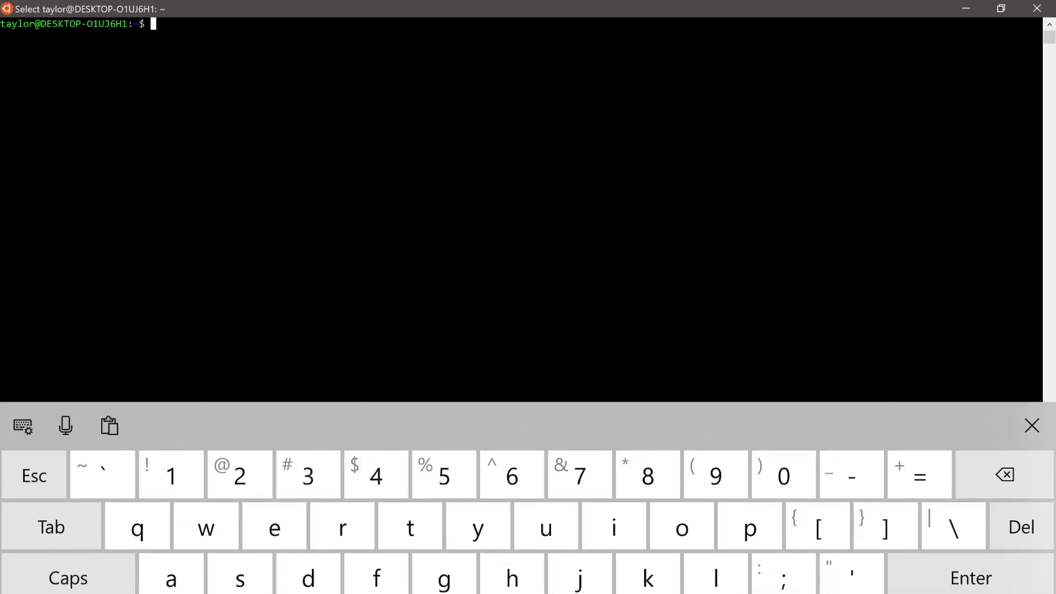
key("Return")
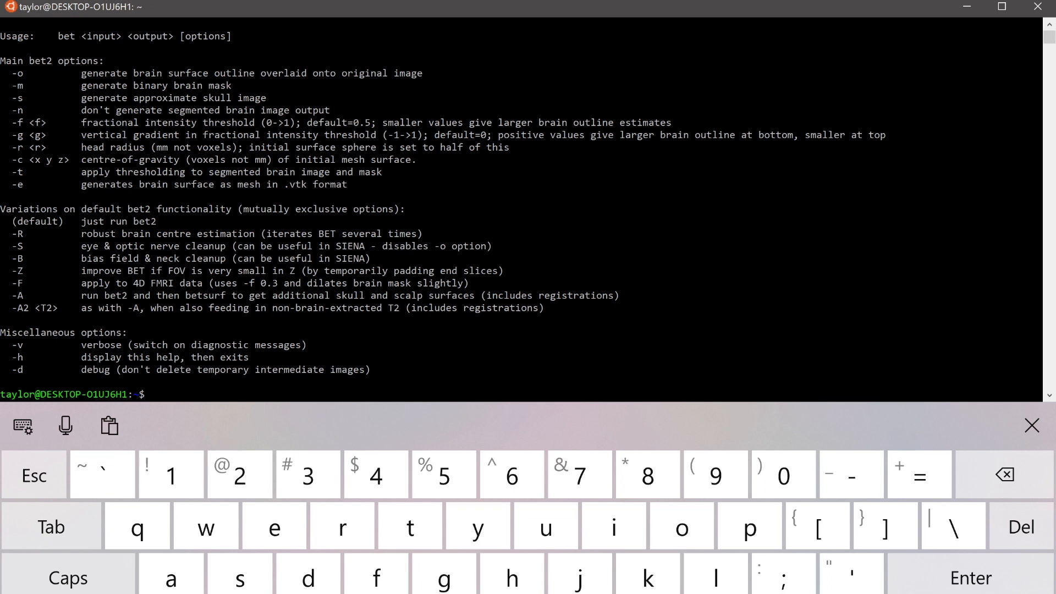
left_click(1031, 425)
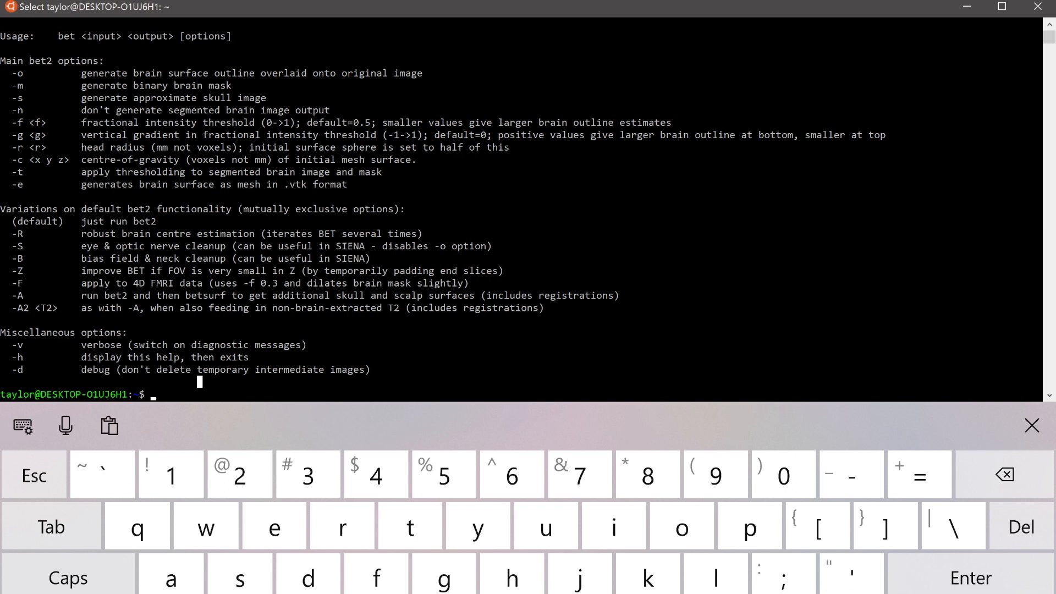
type("clear")
type("f")
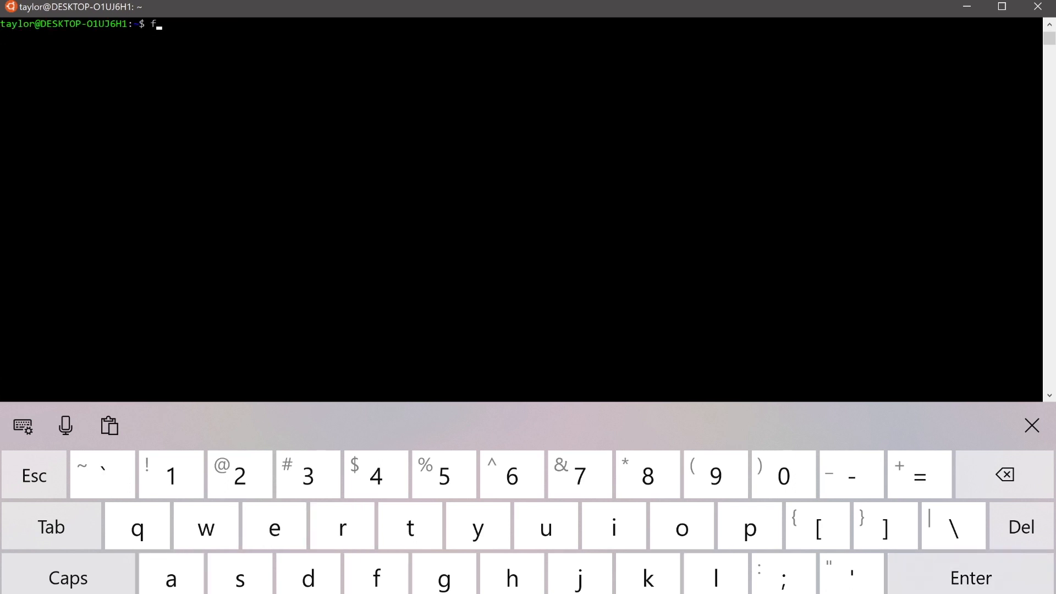
key("Return")
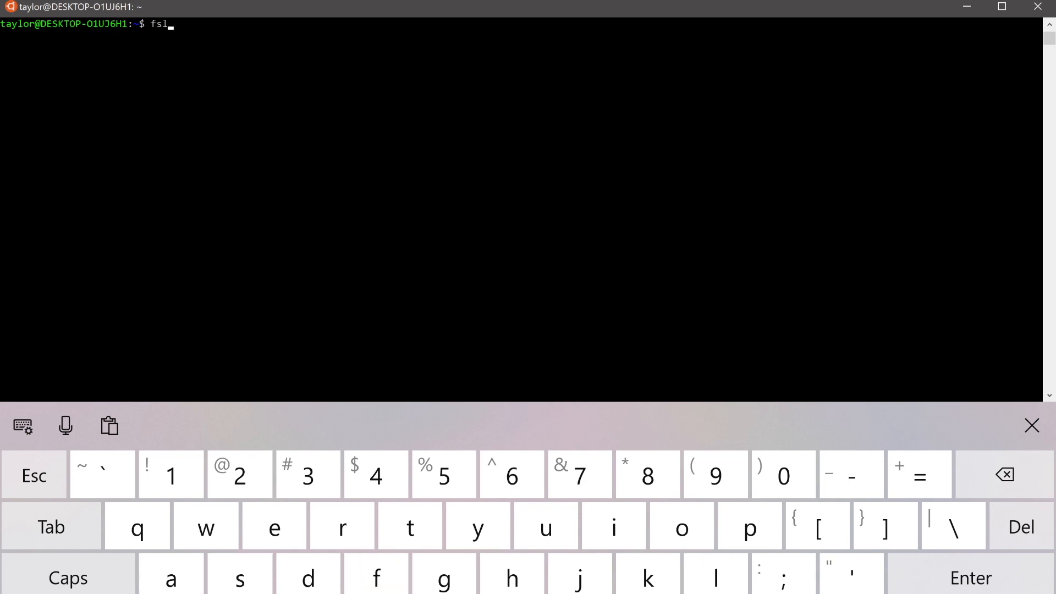
Enter the fsleyes command with the on-screen keyboard to launch FSLeyes
left_click(273, 526)
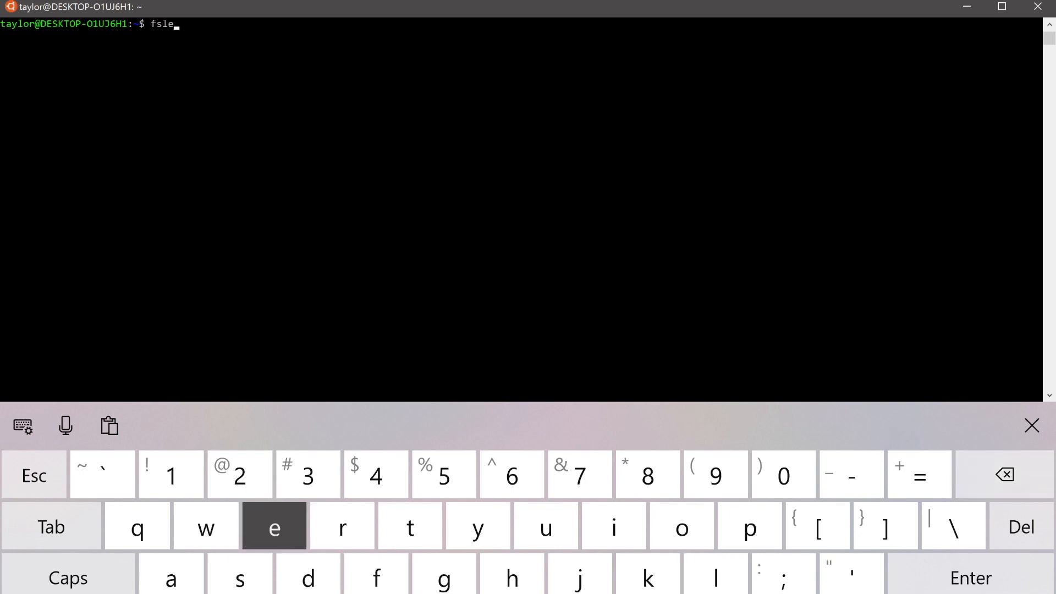
type("yes")
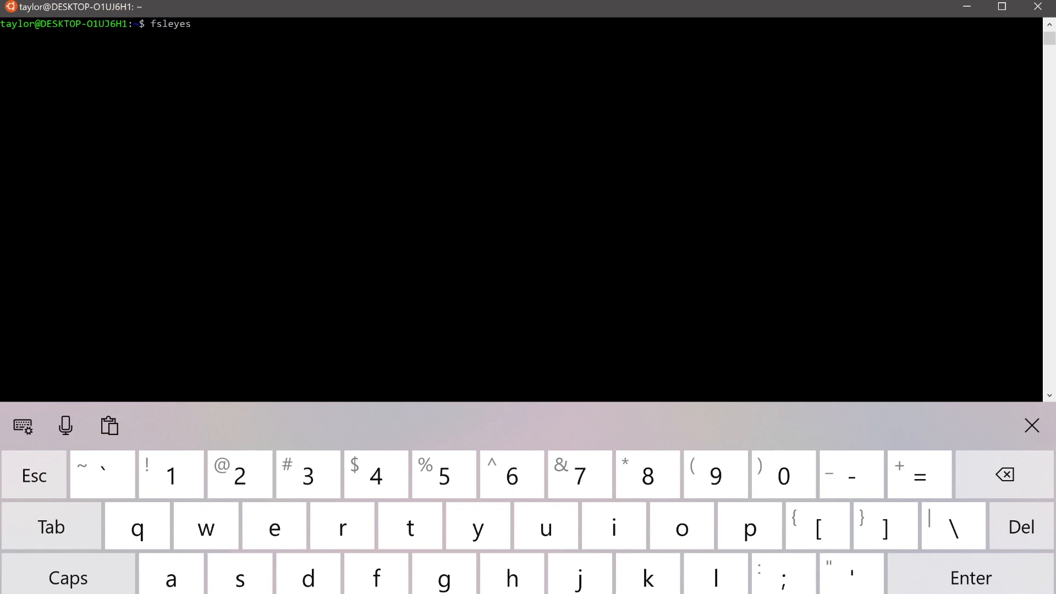
key("Return")
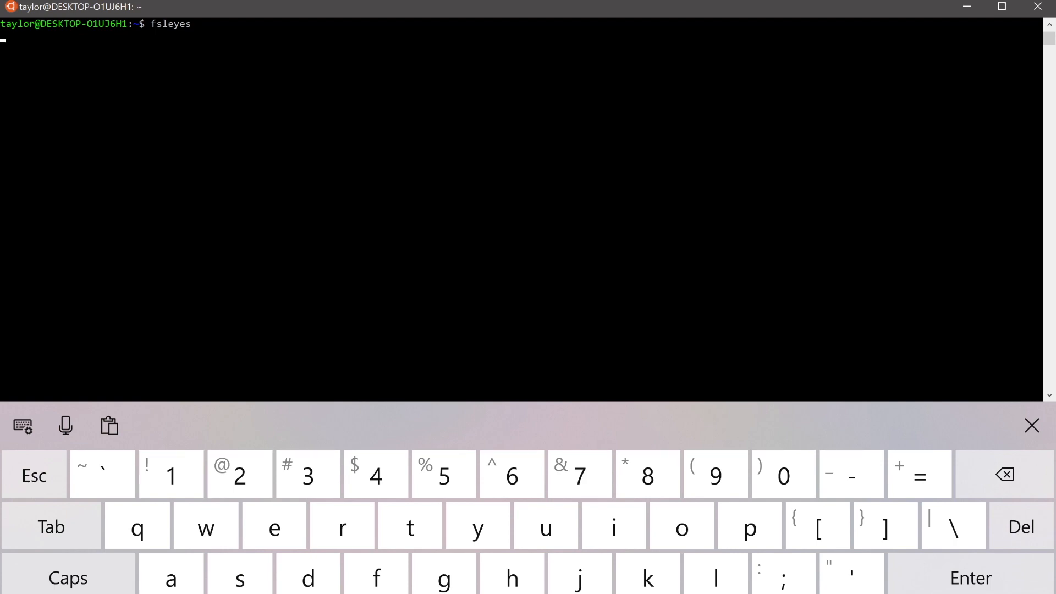
left_click(1031, 425)
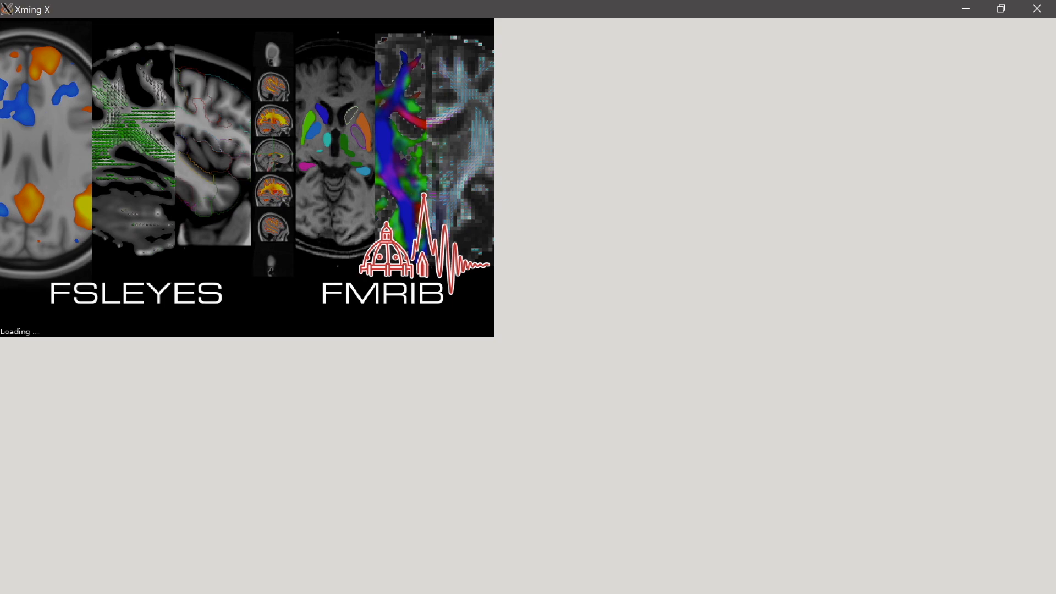
mouse_move(11, 15)
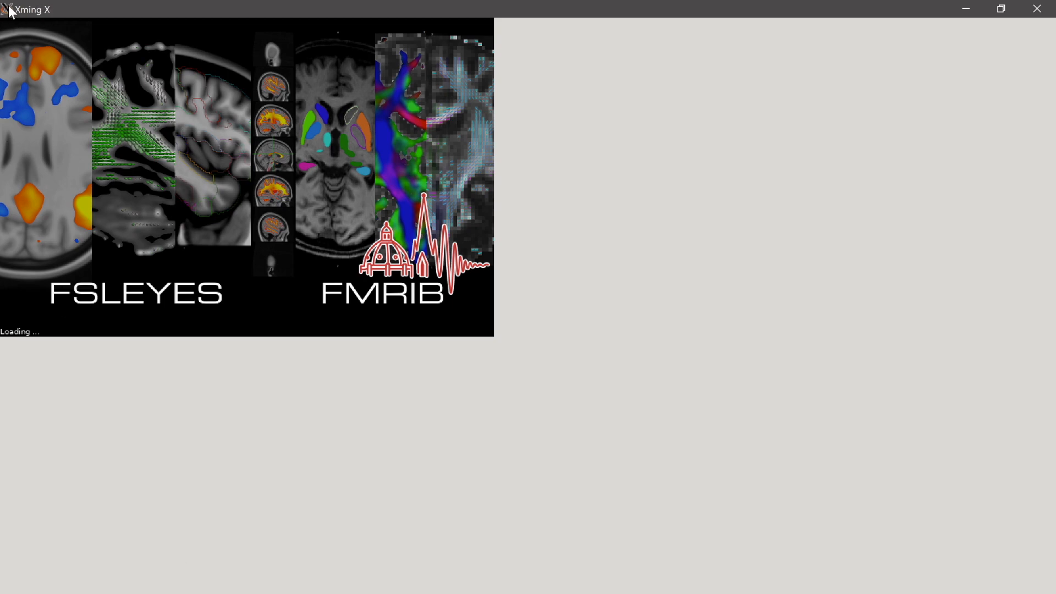
mouse_move(20, 65)
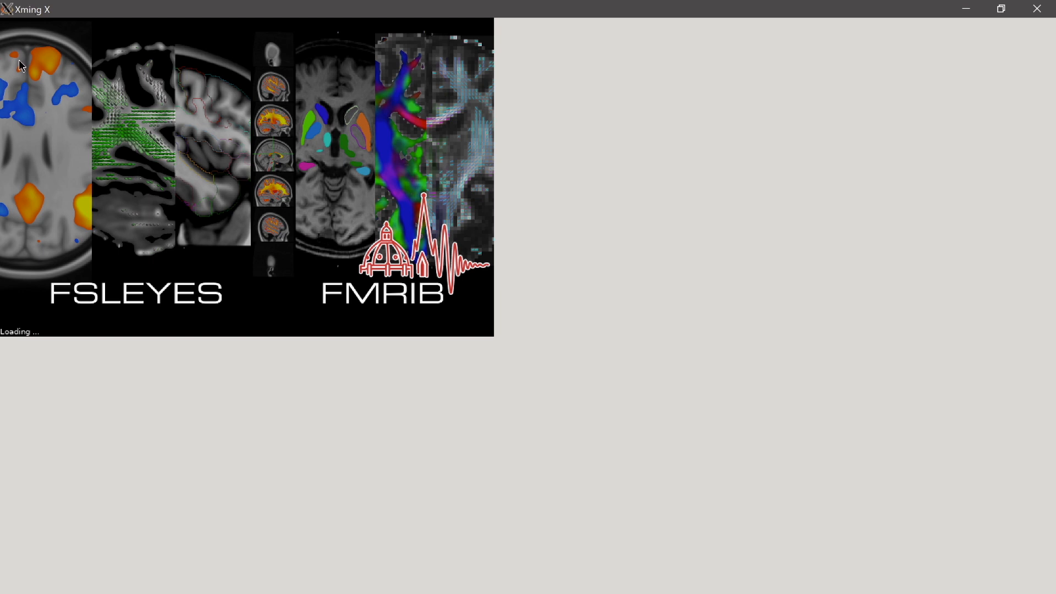
mouse_move(575, 397)
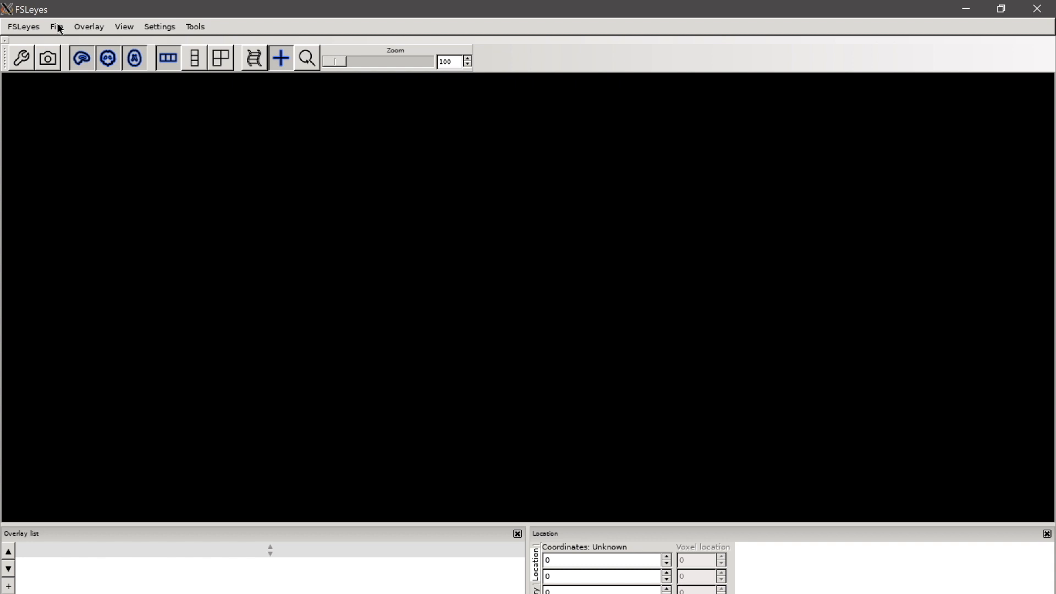
Add the MNI152_T1_1mm.nii.gz standard image and place the crosshair in the sagittal view
left_click(56, 27)
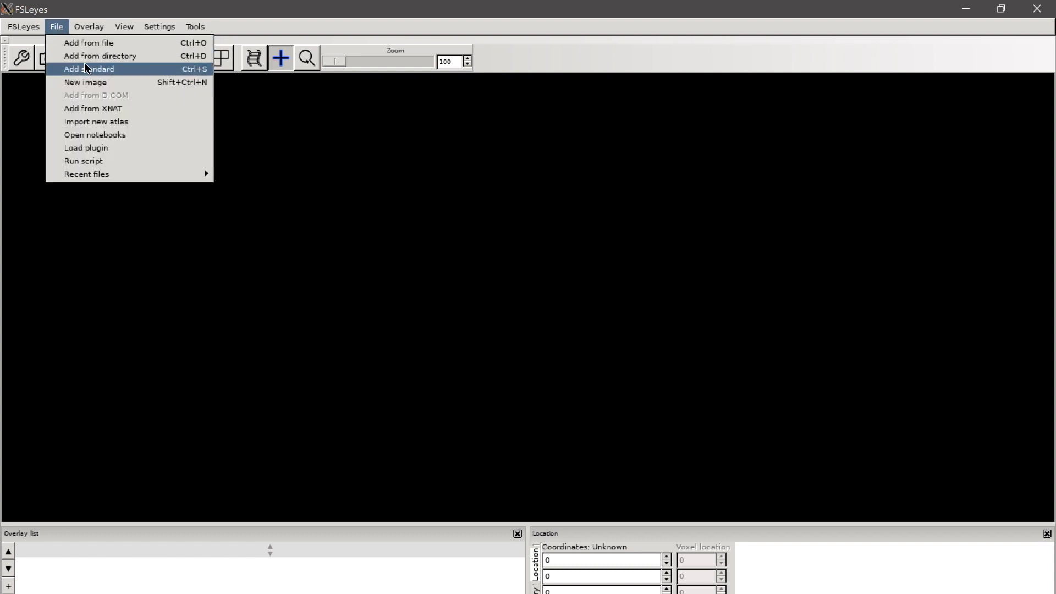
left_click(88, 69)
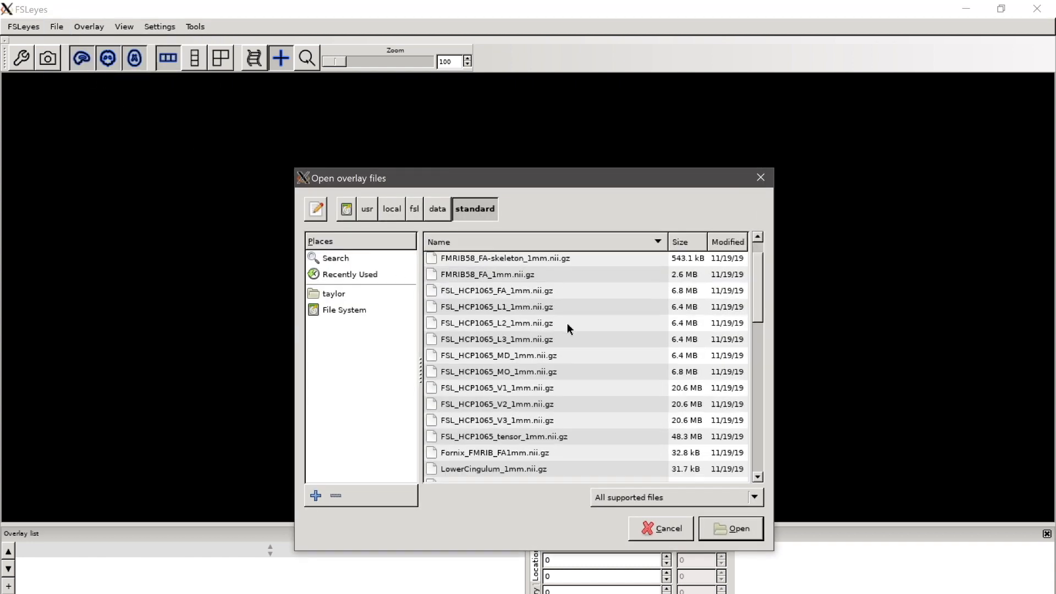
left_click(484, 432)
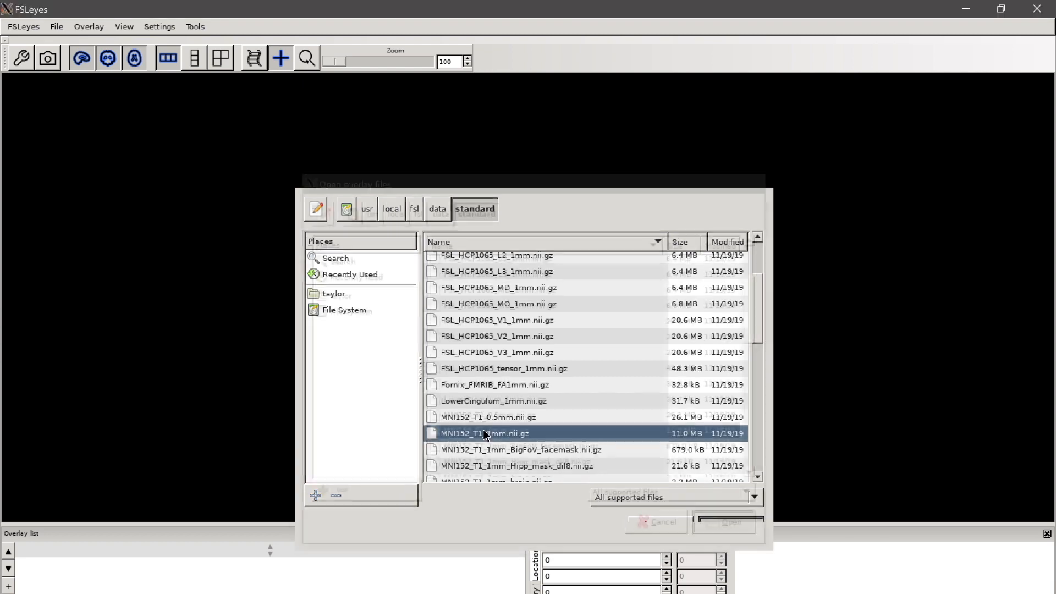
double_click(483, 433)
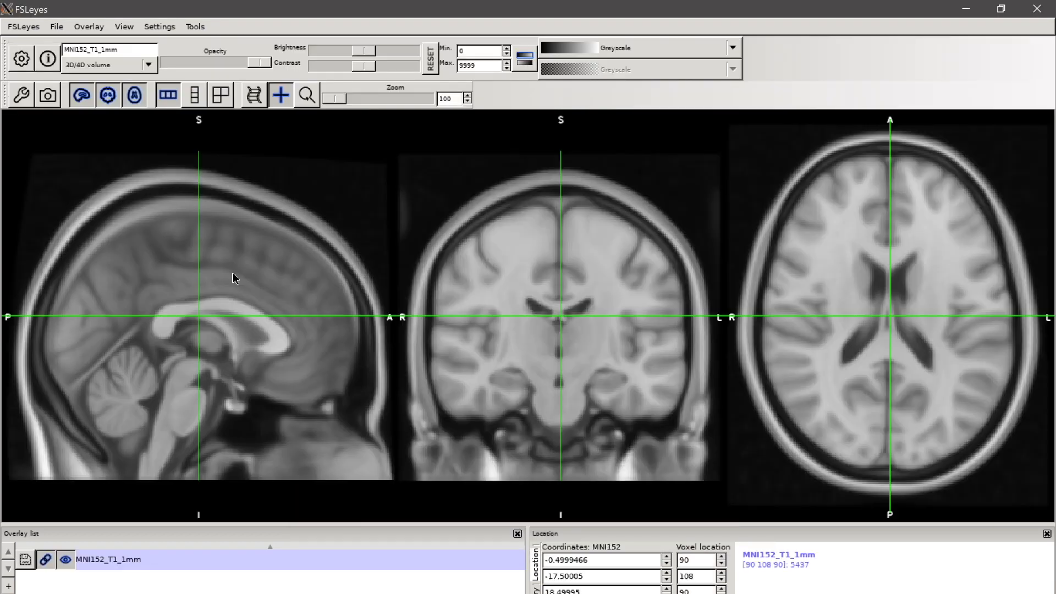
left_click(165, 335)
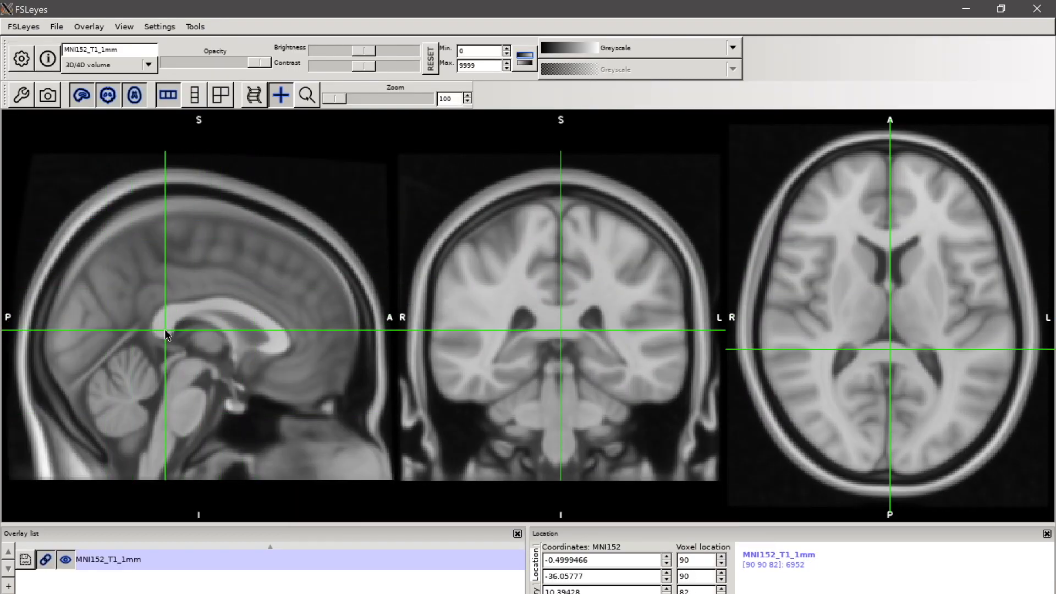